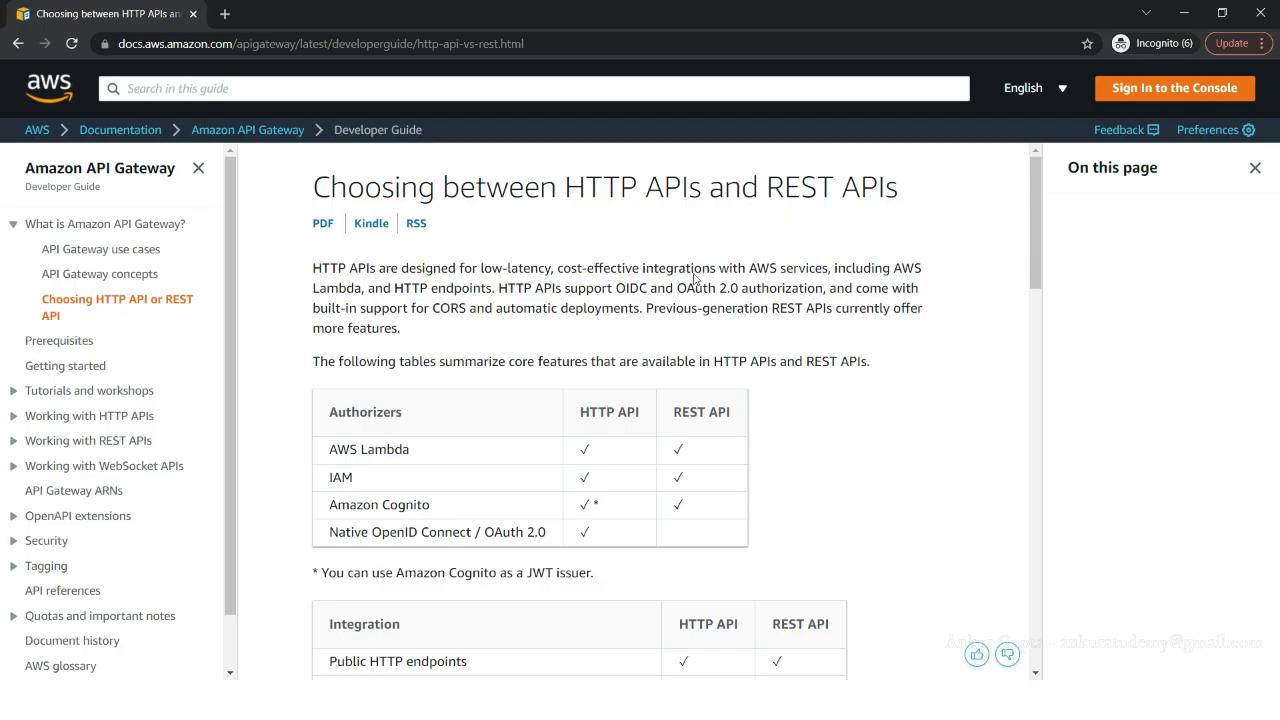
pyautogui.scroll(-3)
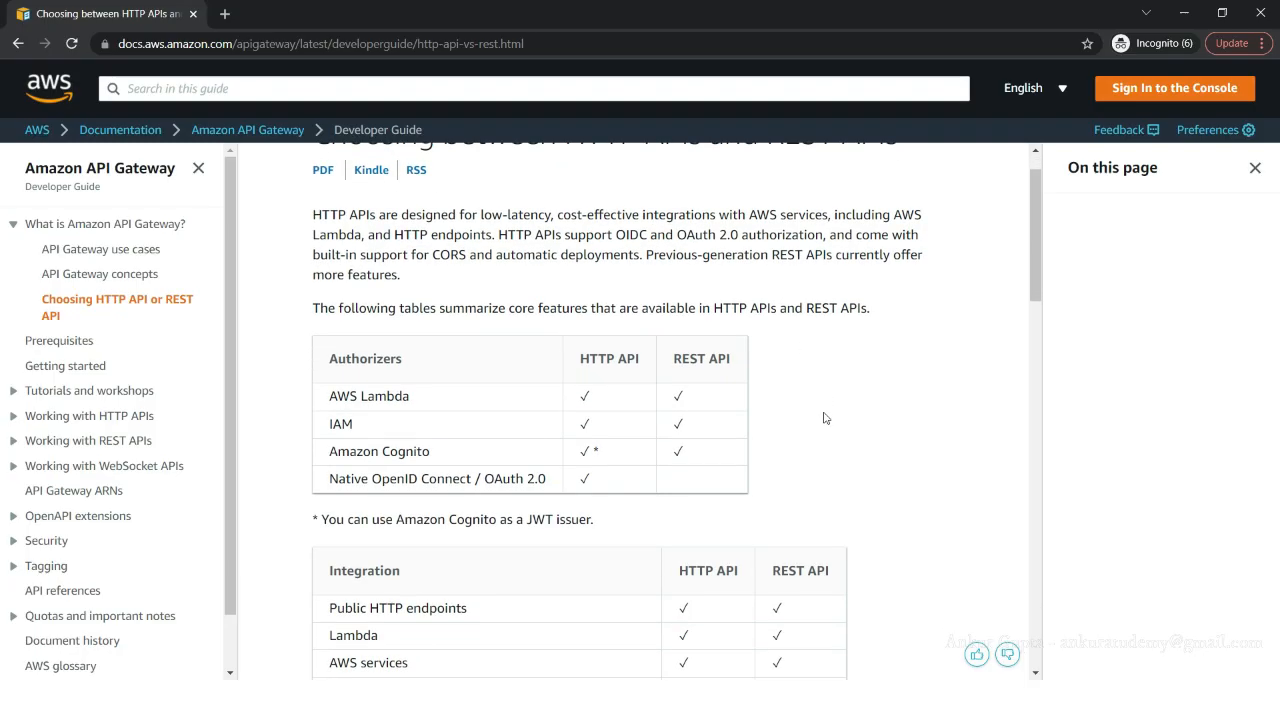
pyautogui.scroll(-3)
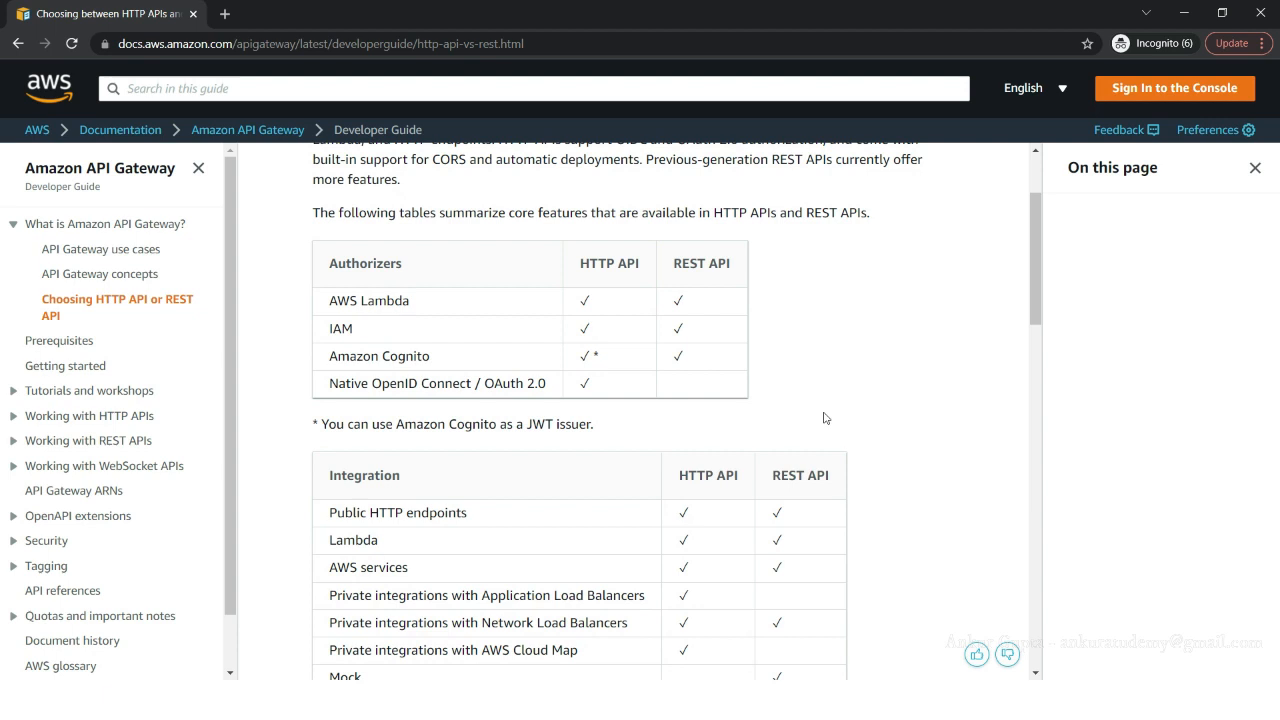
pyautogui.moveTo(629, 268)
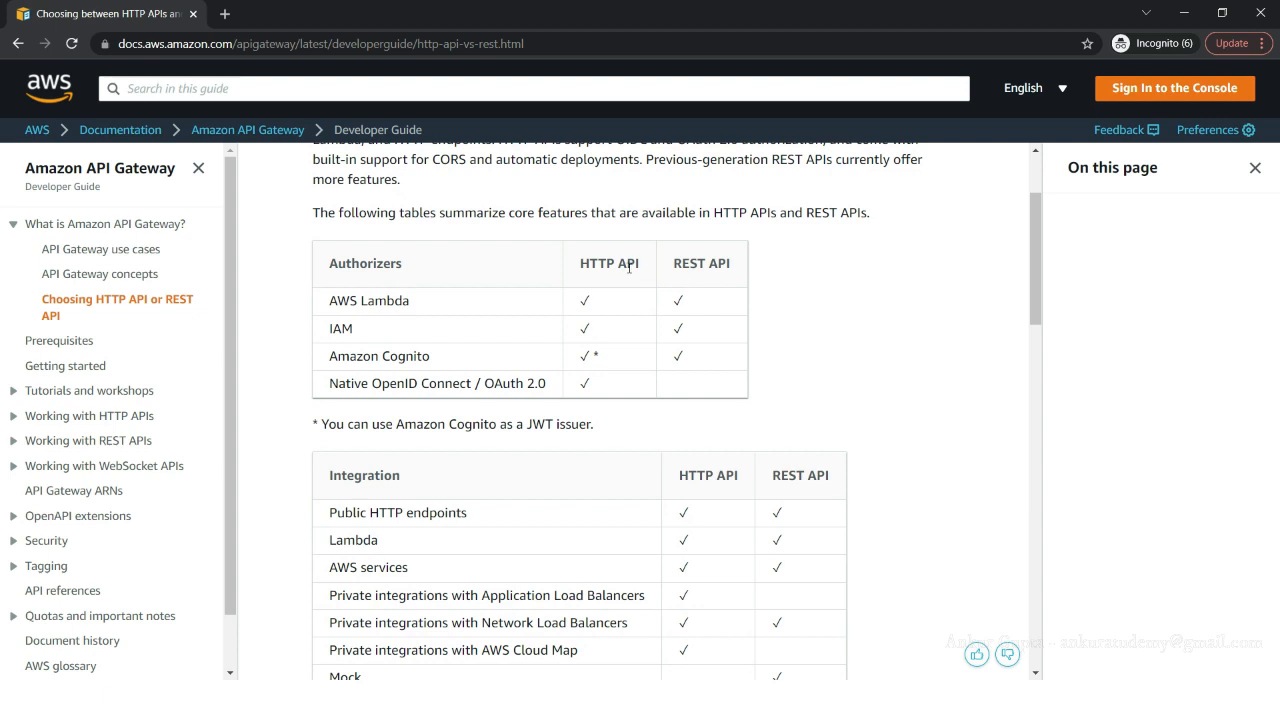
pyautogui.scroll(-3)
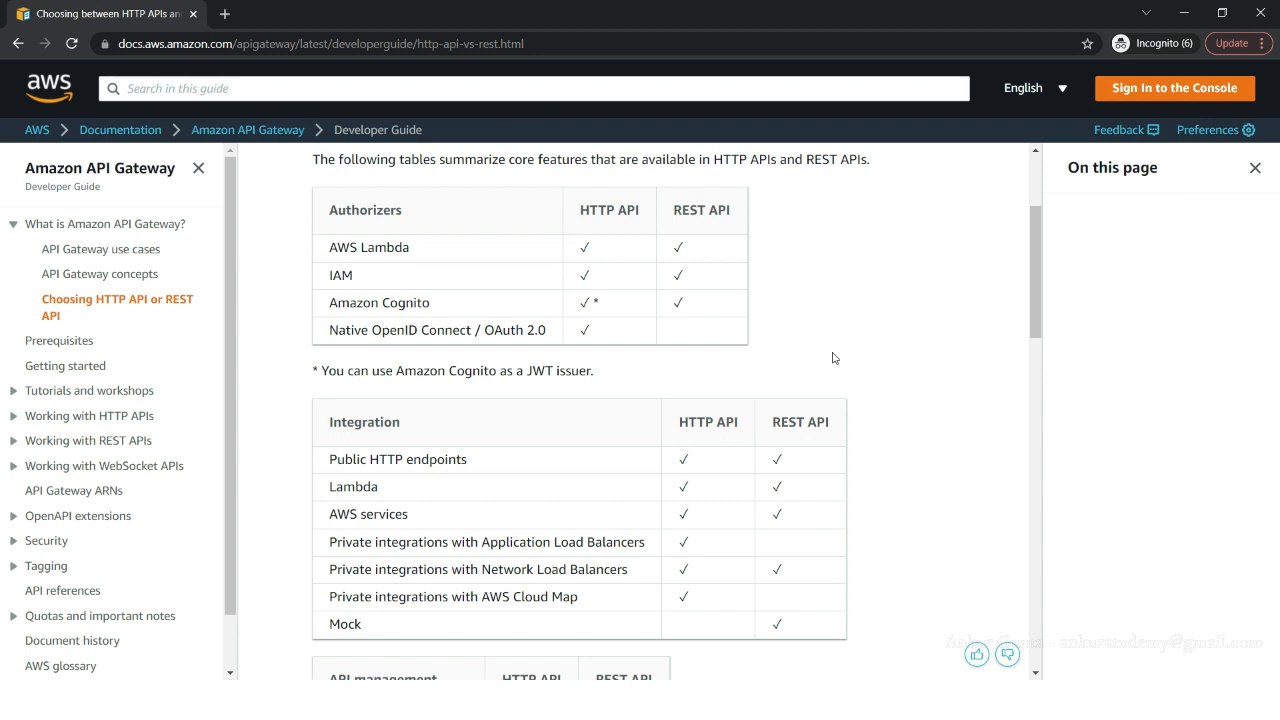
pyautogui.moveTo(830, 330)
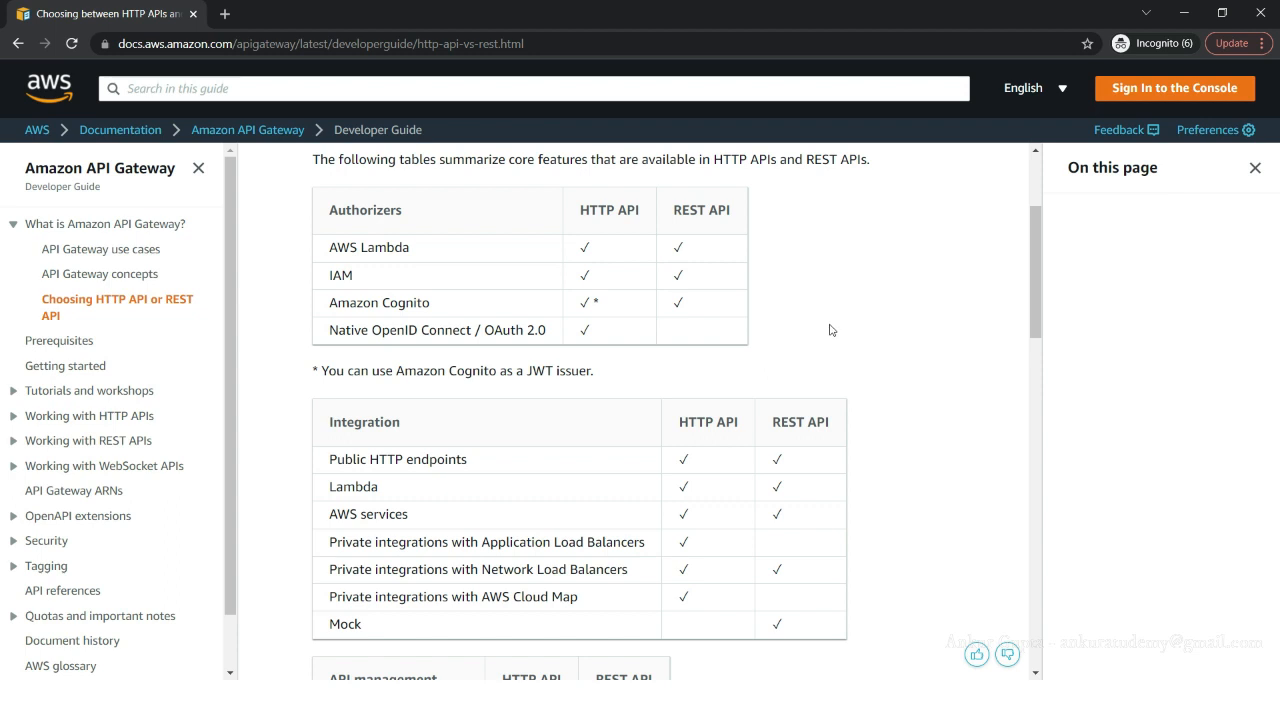
pyautogui.scroll(3)
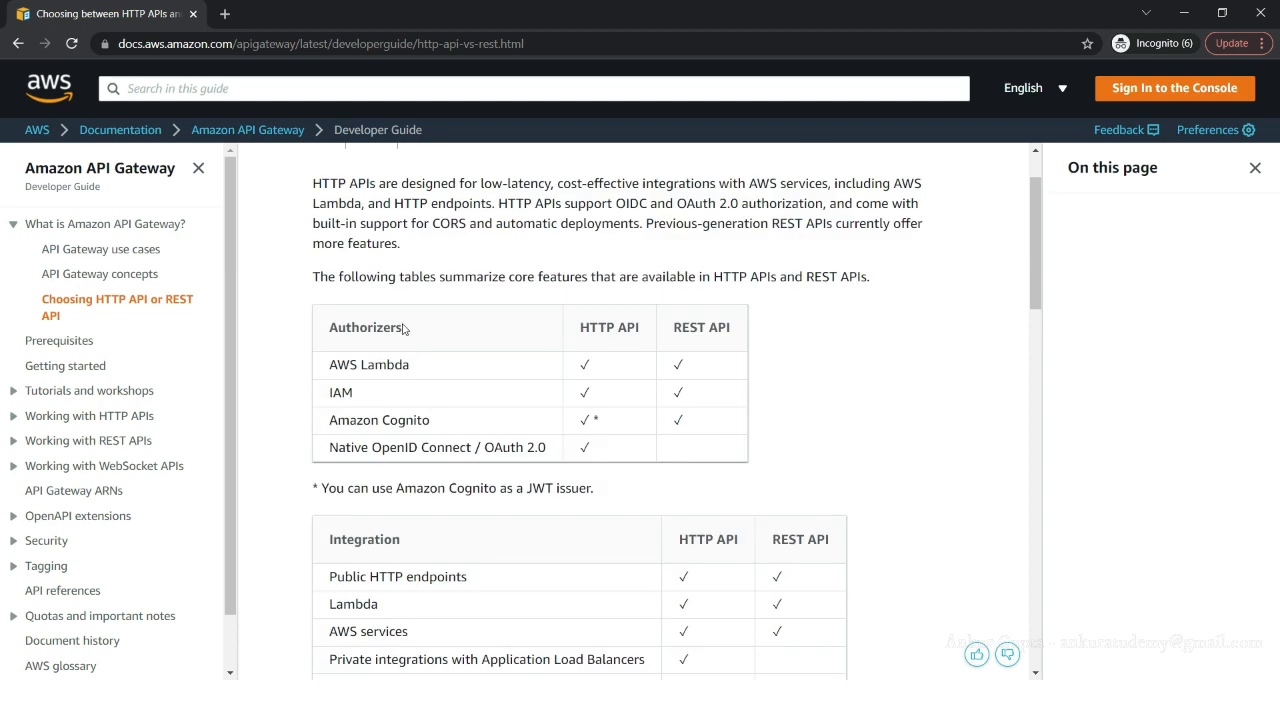
pyautogui.scroll(-3)
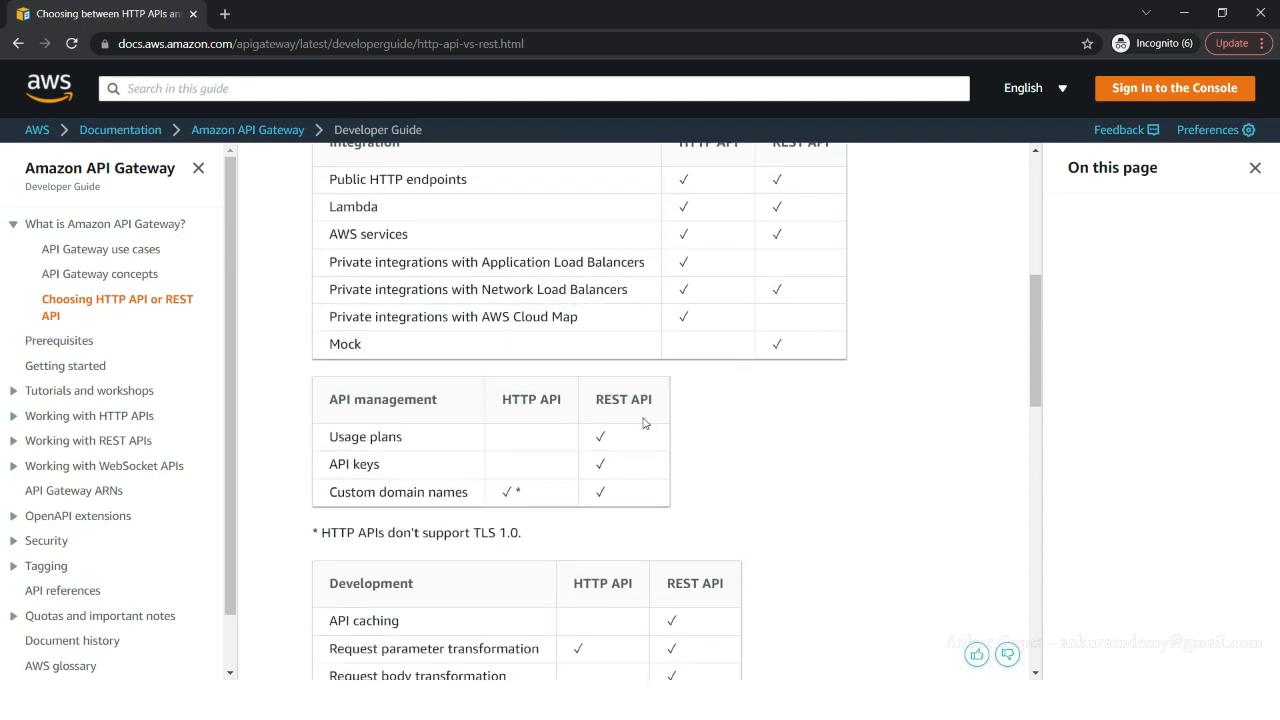
pyautogui.scroll(3)
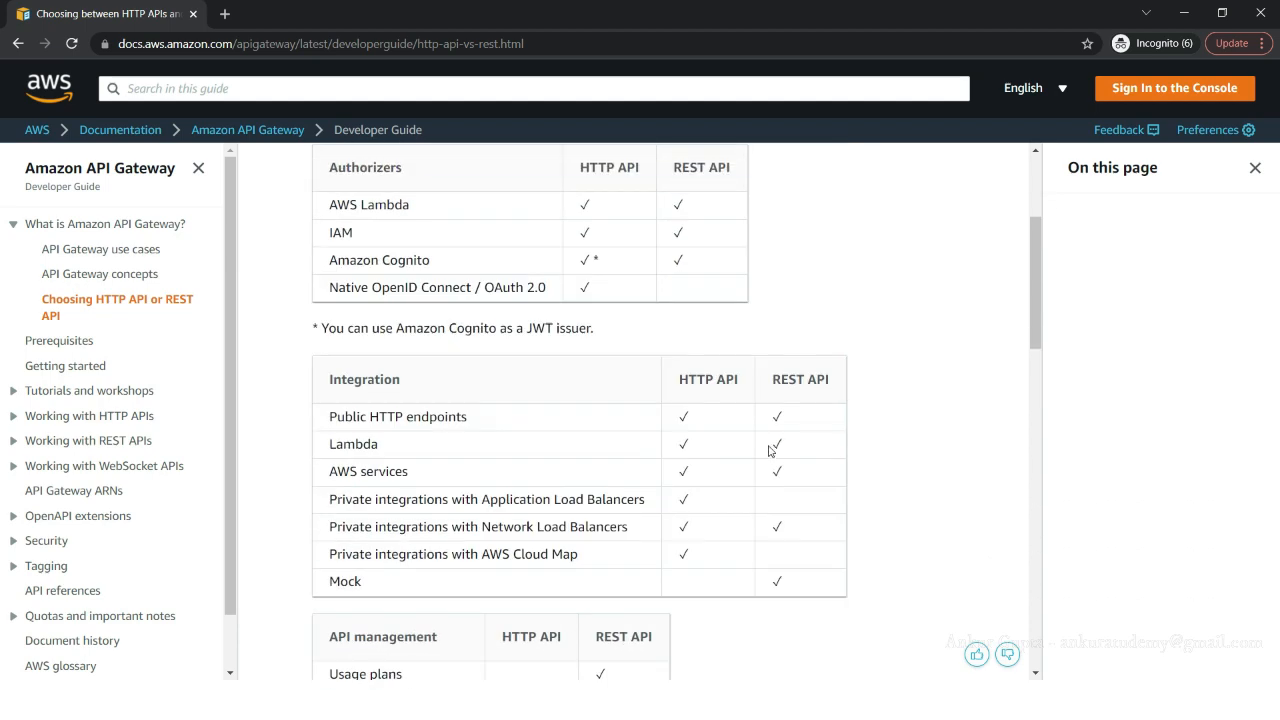
pyautogui.scroll(3)
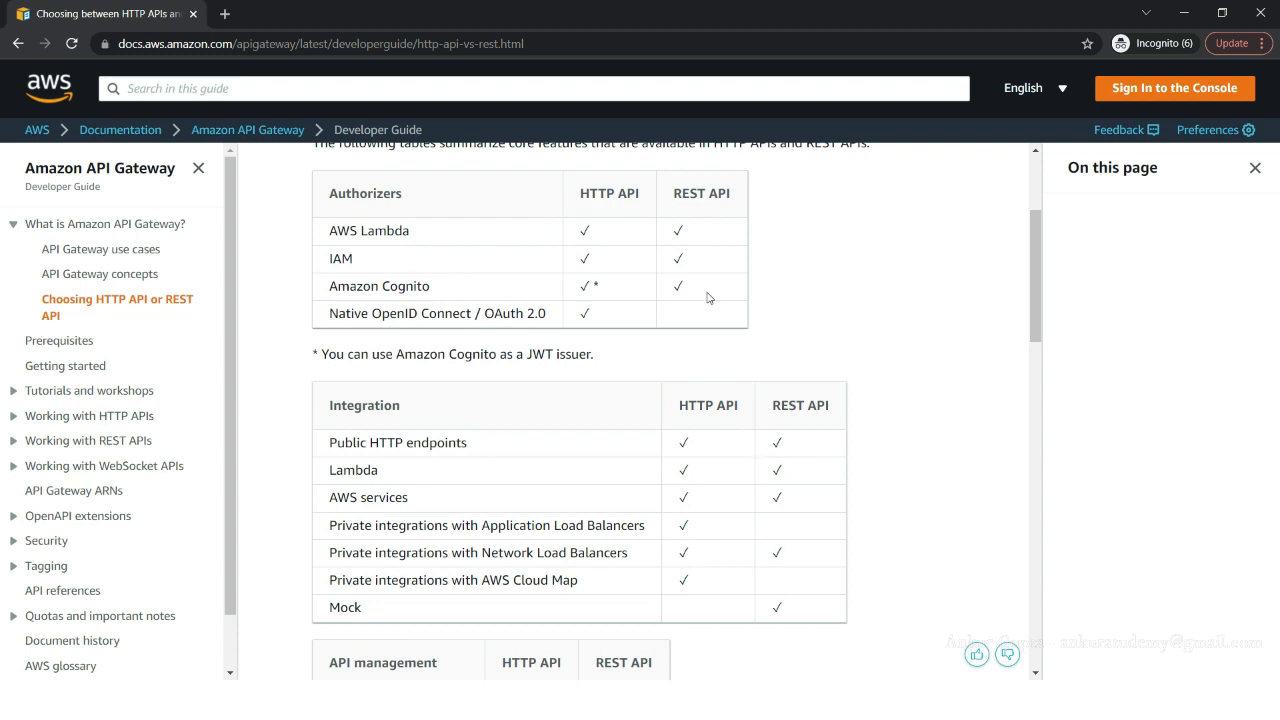
pyautogui.moveTo(740, 357)
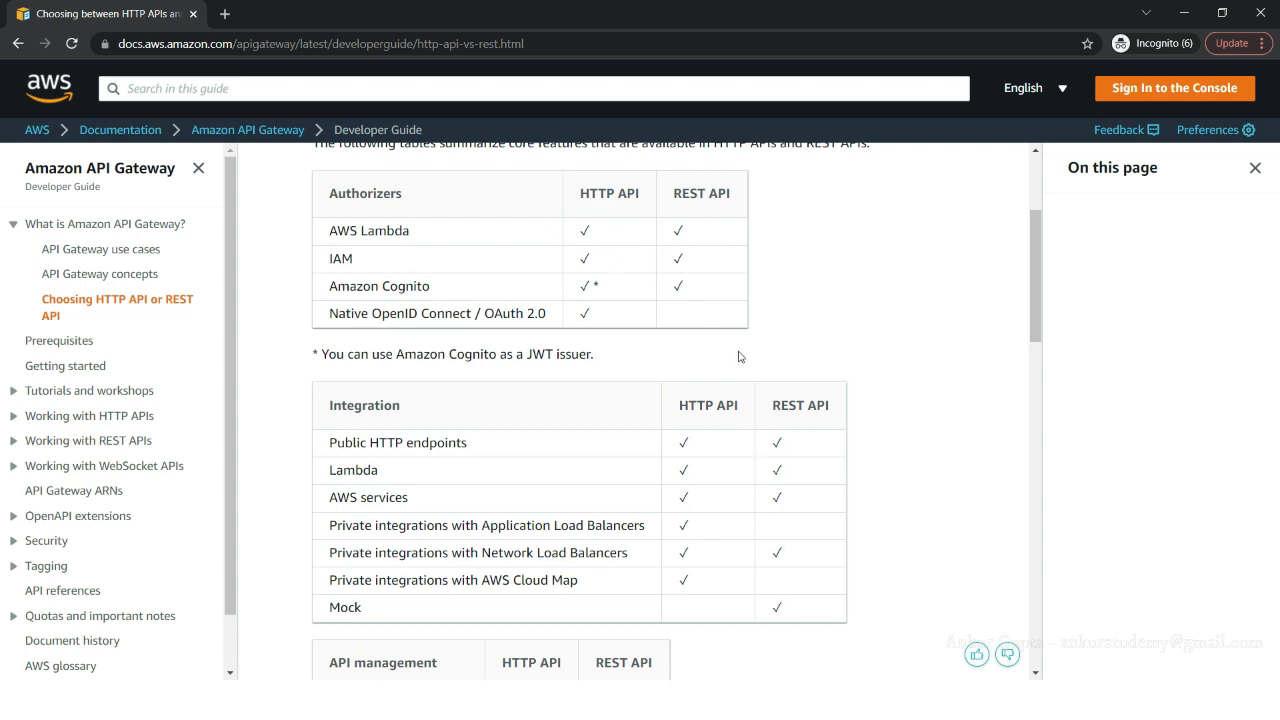
pyautogui.scroll(-3)
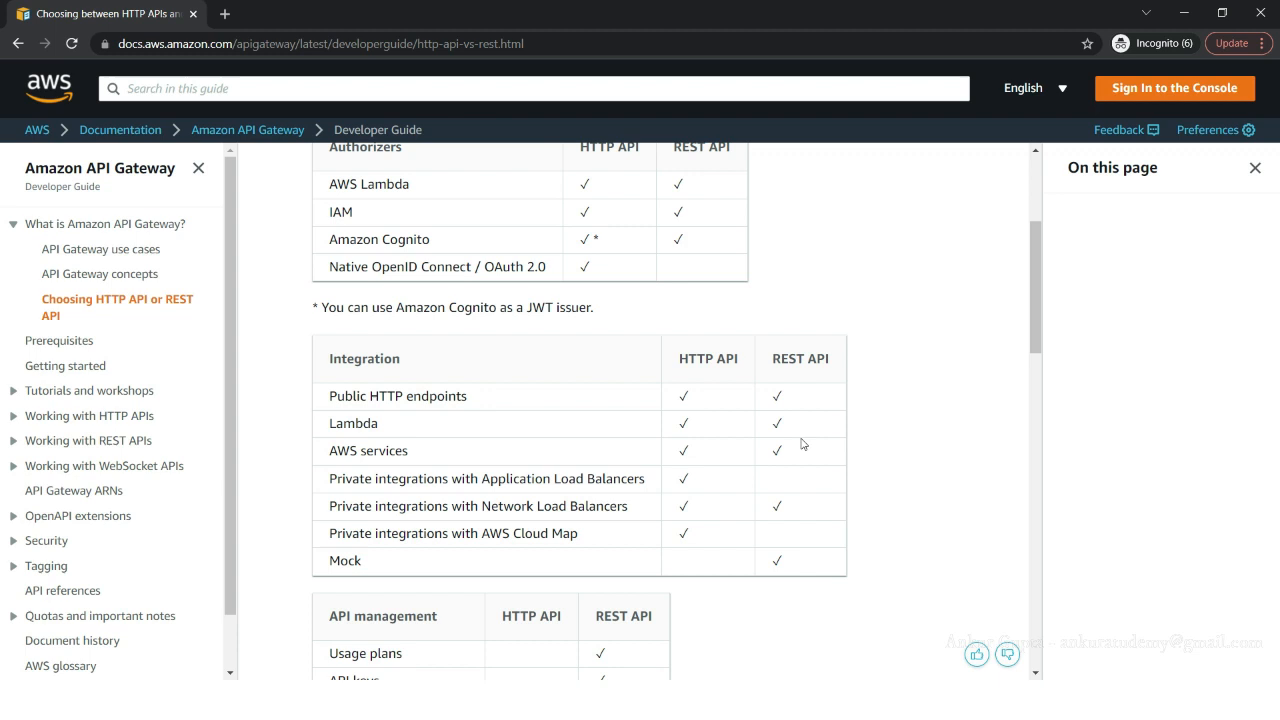
pyautogui.scroll(-3)
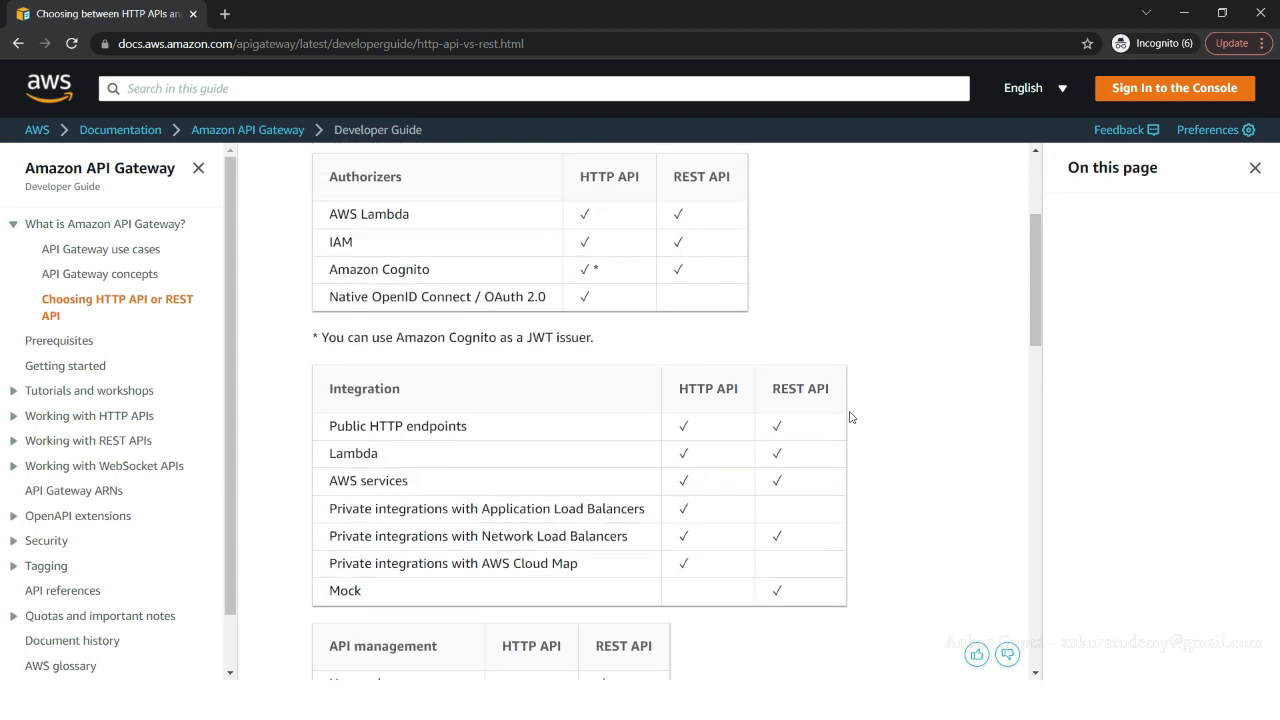
pyautogui.scroll(-3)
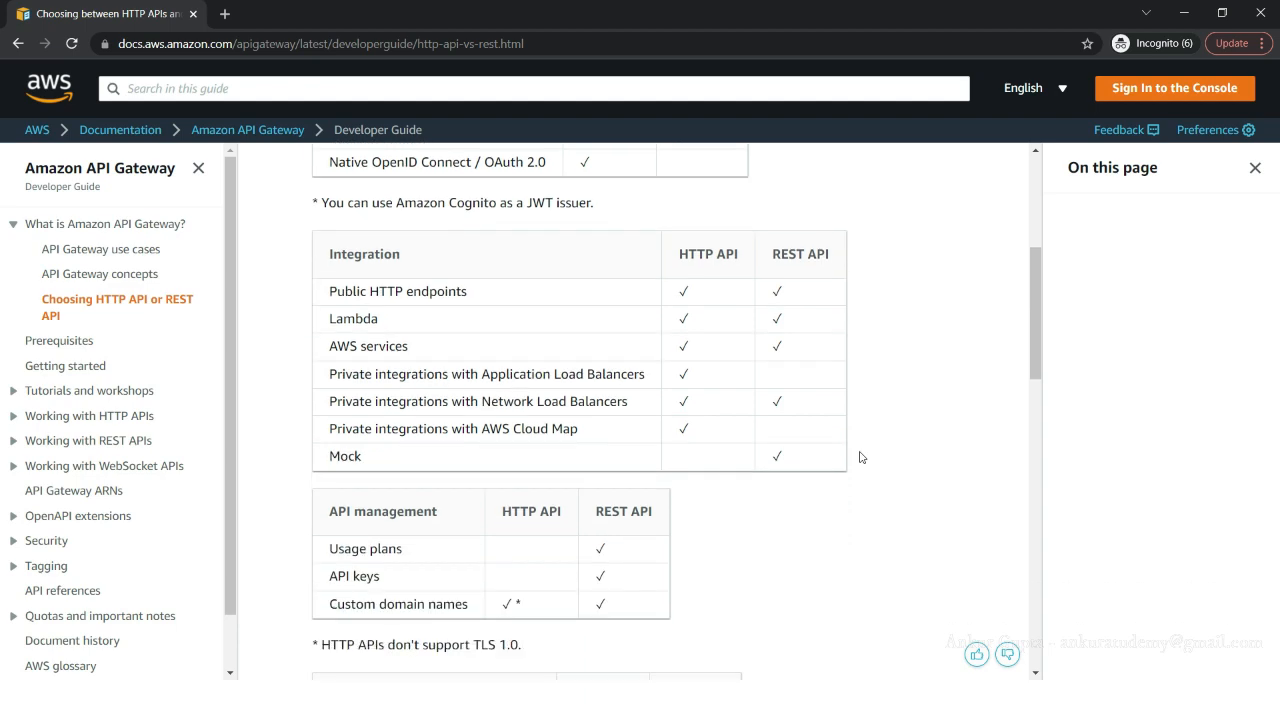
pyautogui.scroll(-3)
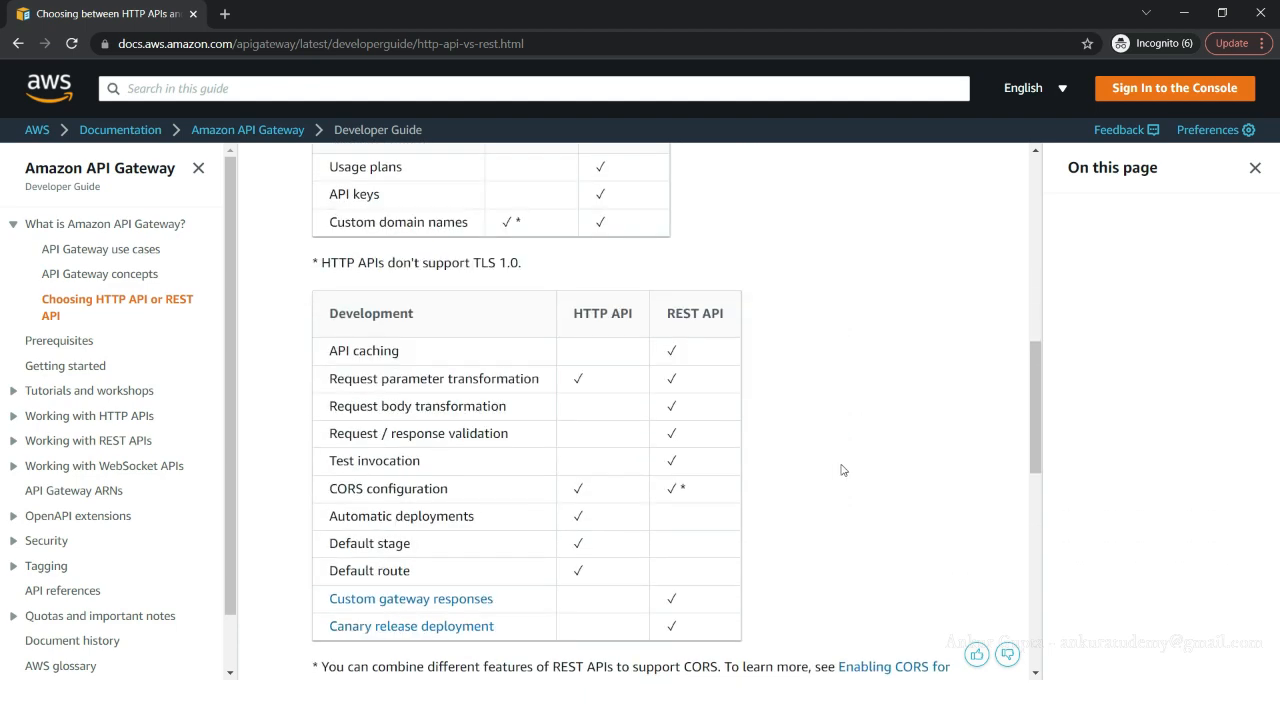
pyautogui.scroll(-3)
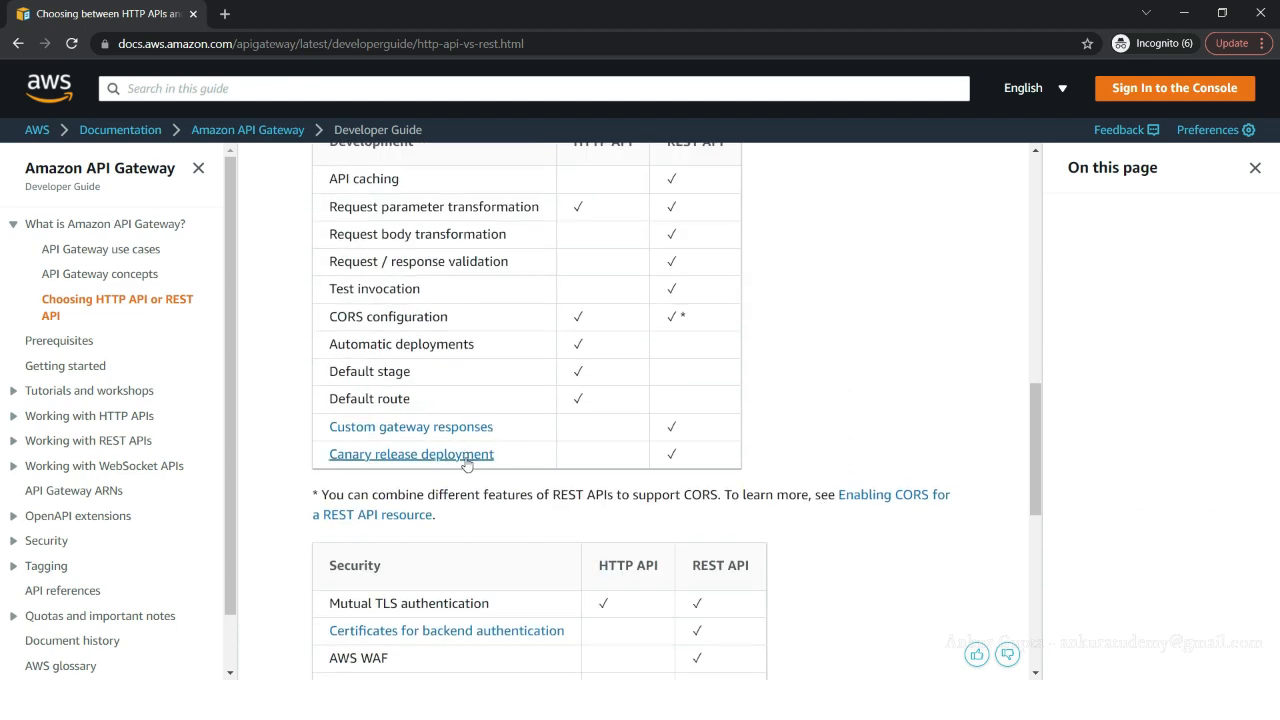
pyautogui.moveTo(411, 454)
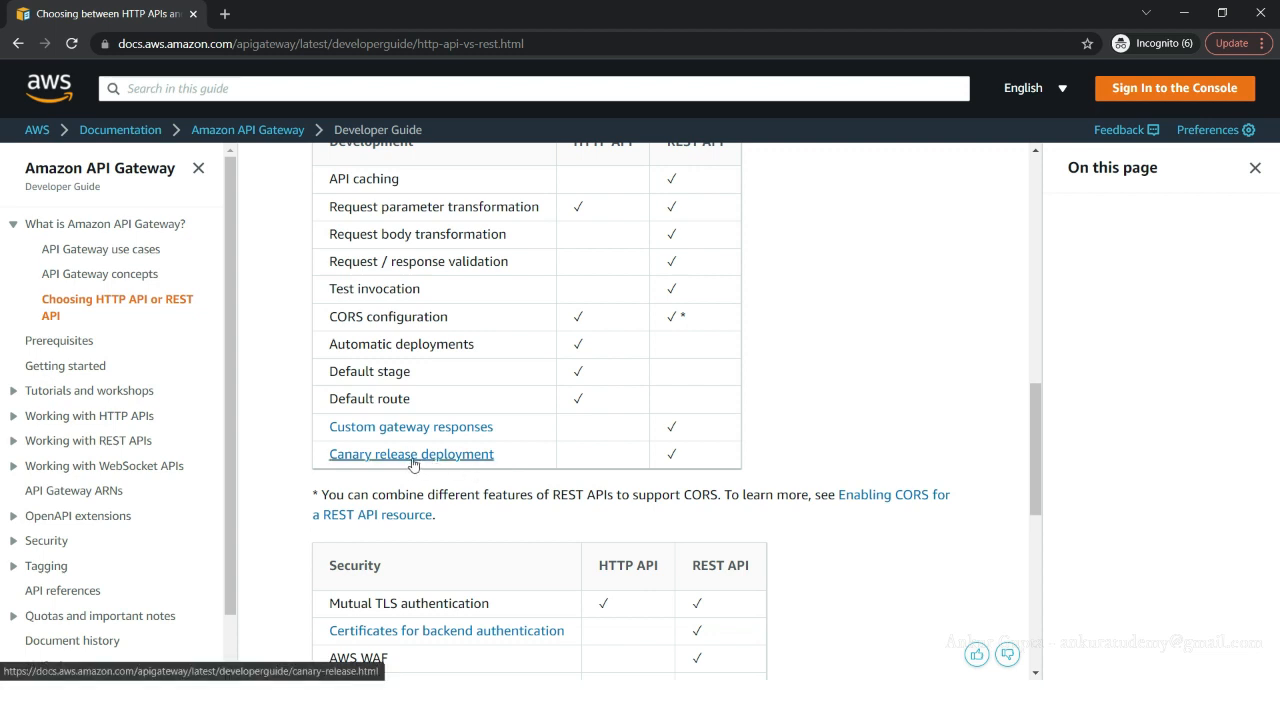
pyautogui.moveTo(375, 434)
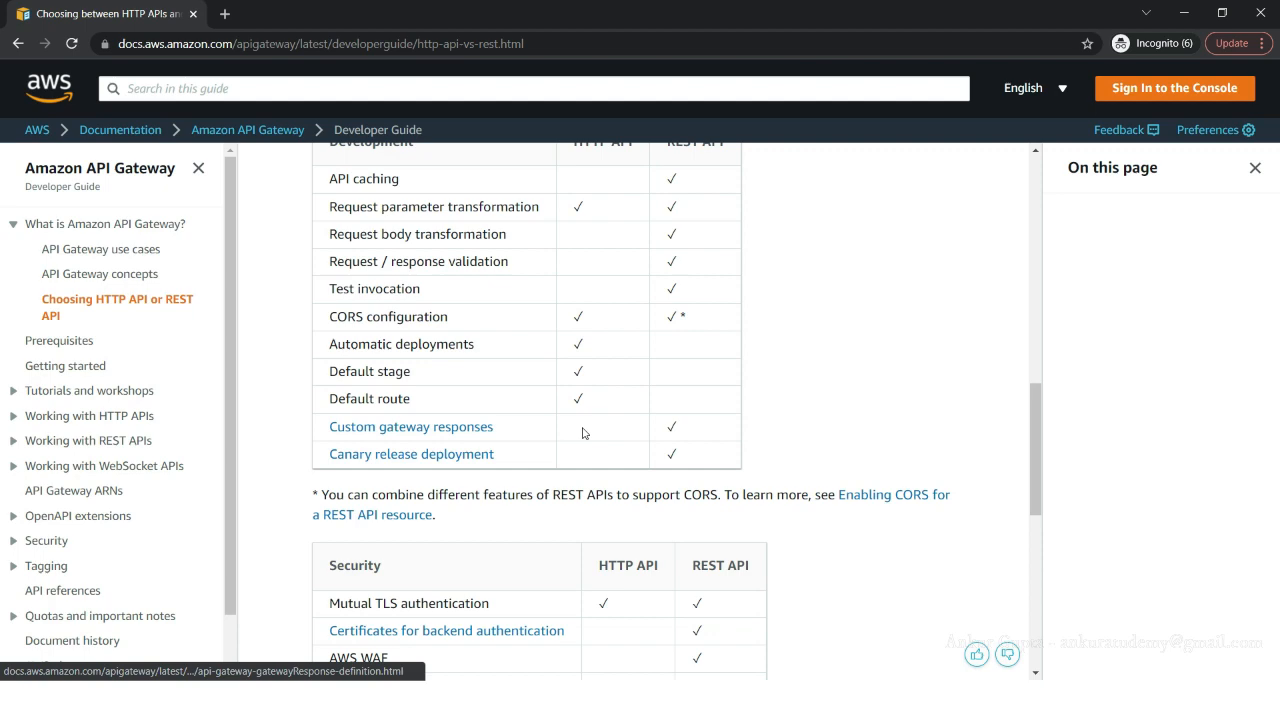
pyautogui.scroll(3)
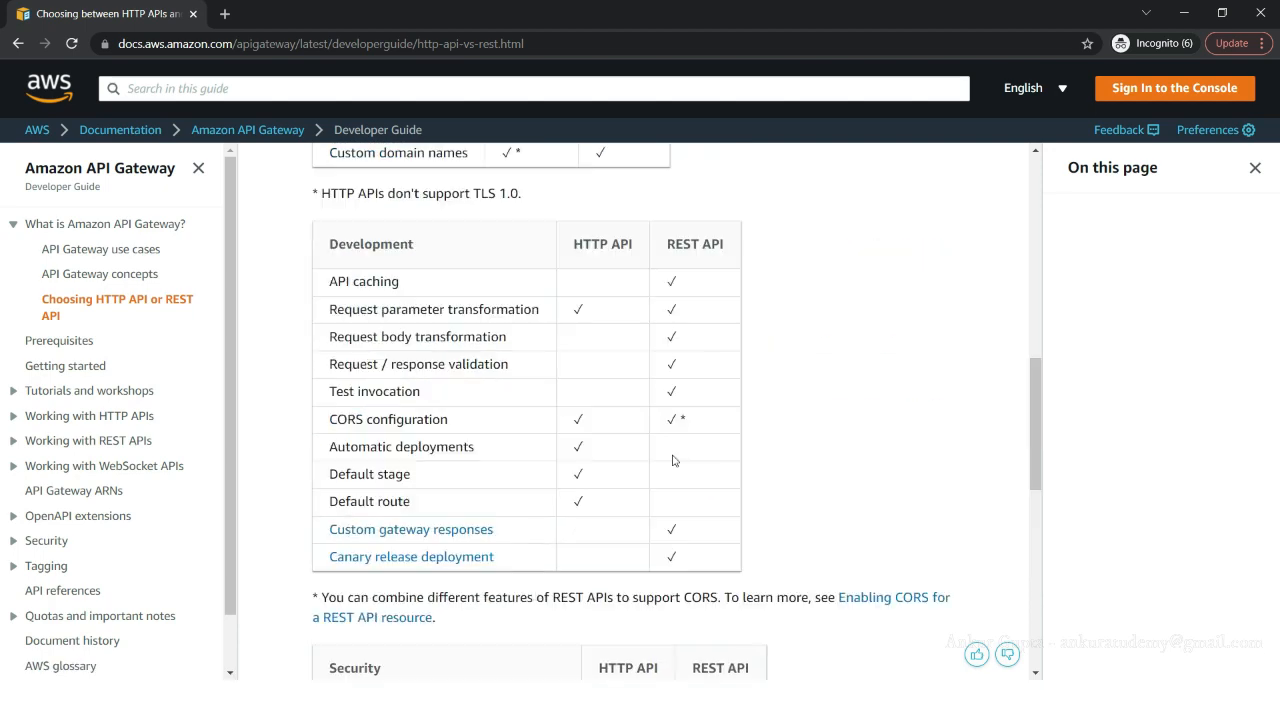
pyautogui.scroll(-3)
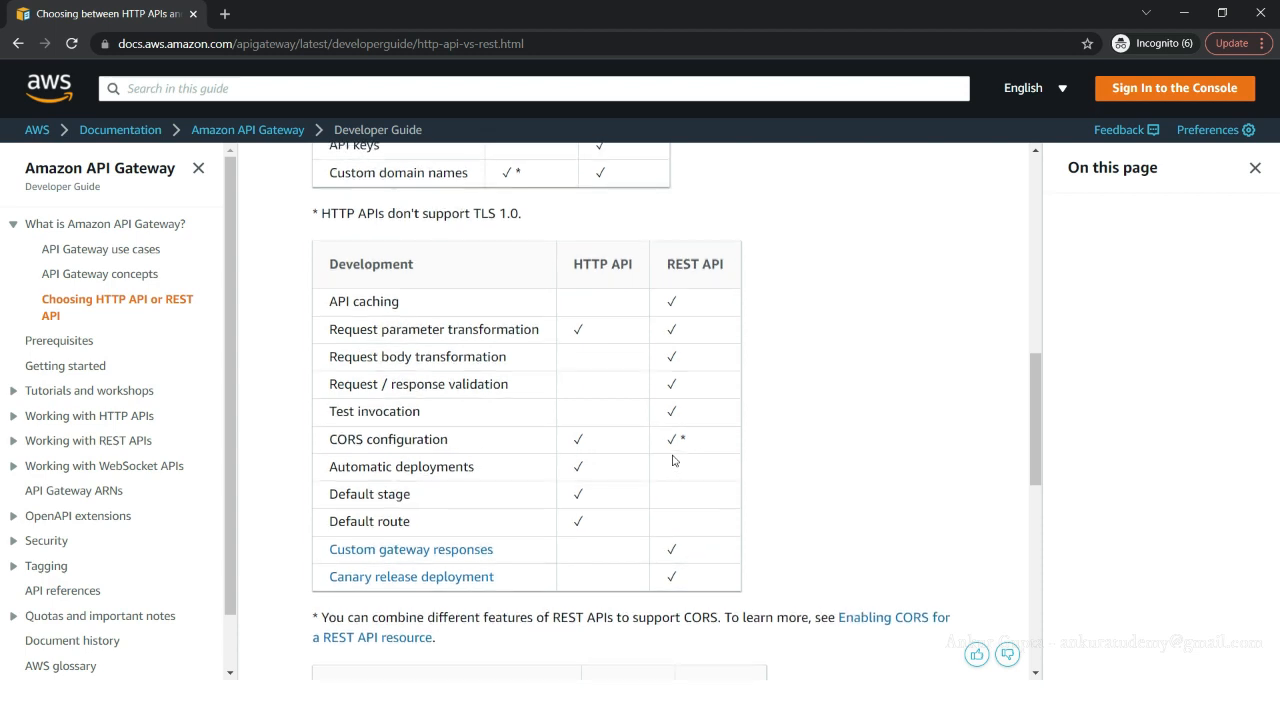
pyautogui.moveTo(425, 506)
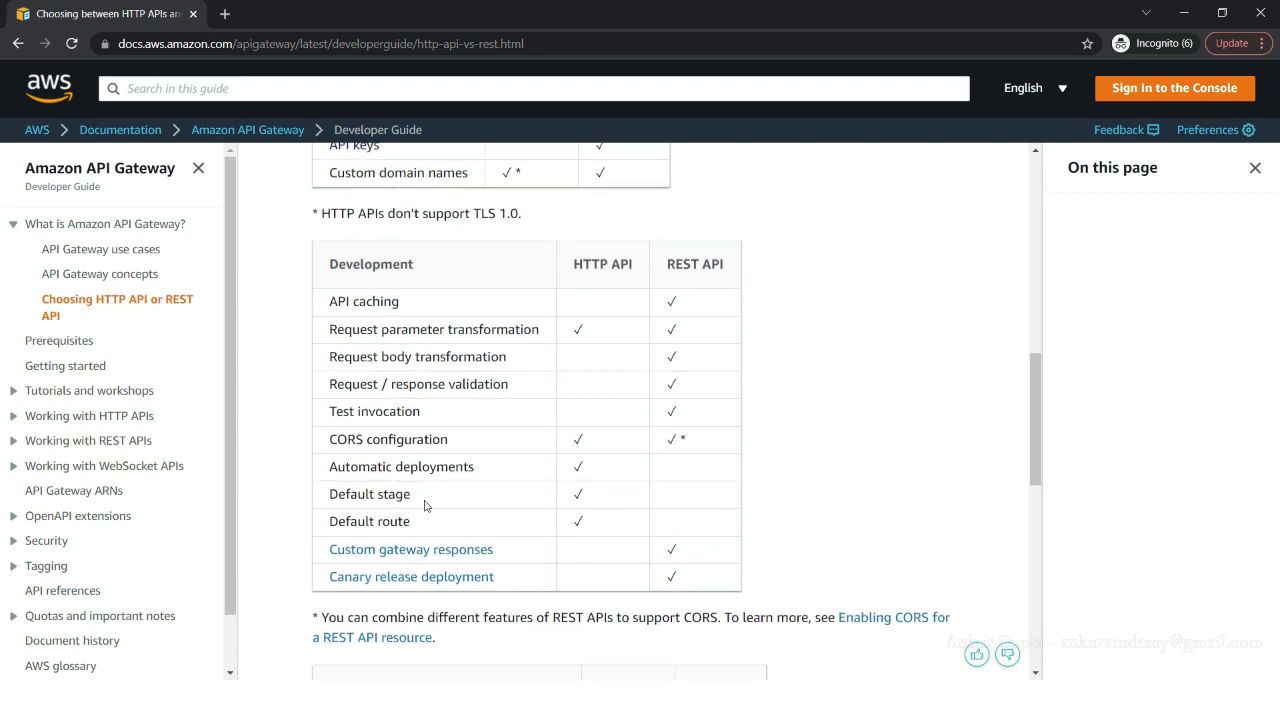
pyautogui.moveTo(390, 509)
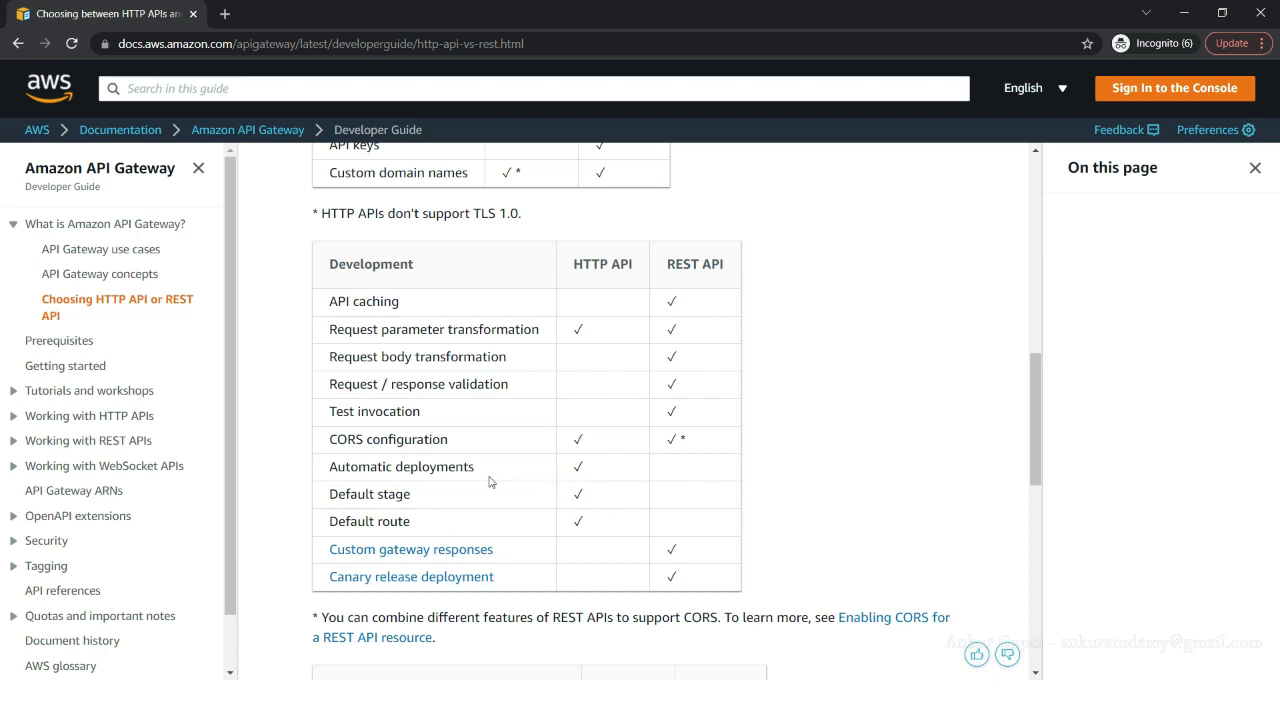
pyautogui.moveTo(719, 310)
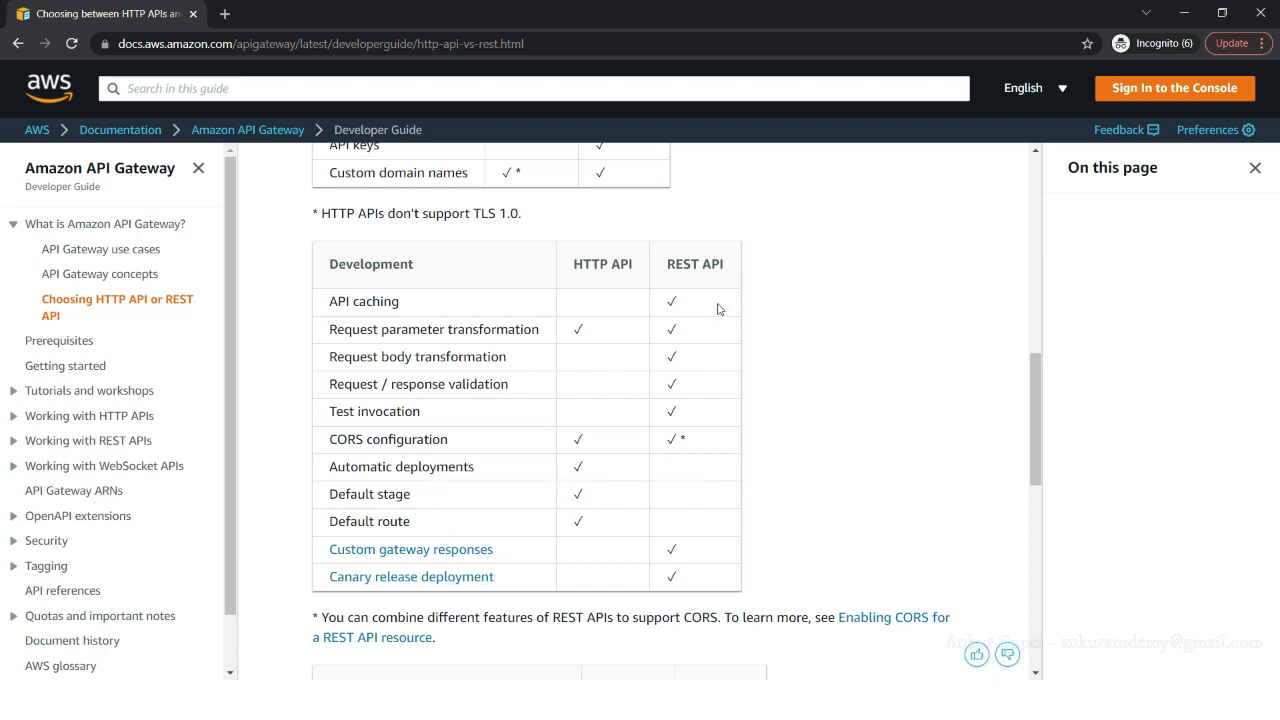
pyautogui.scroll(3)
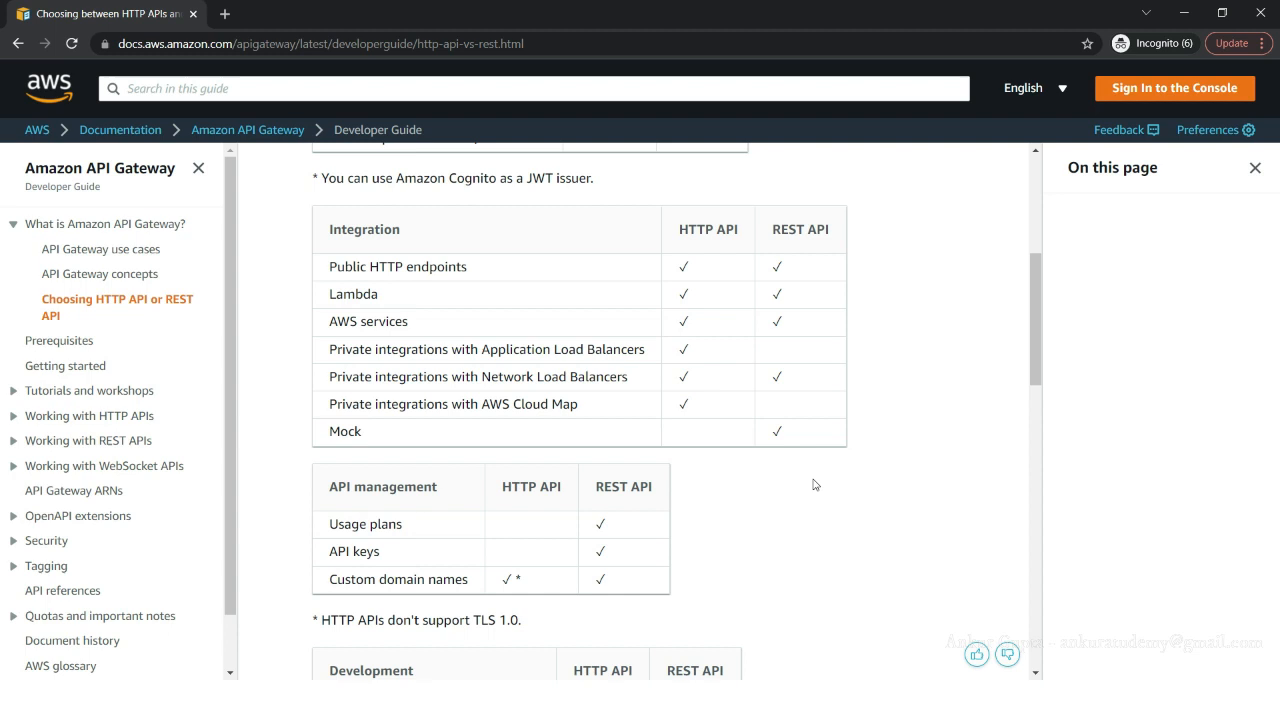
pyautogui.scroll(3)
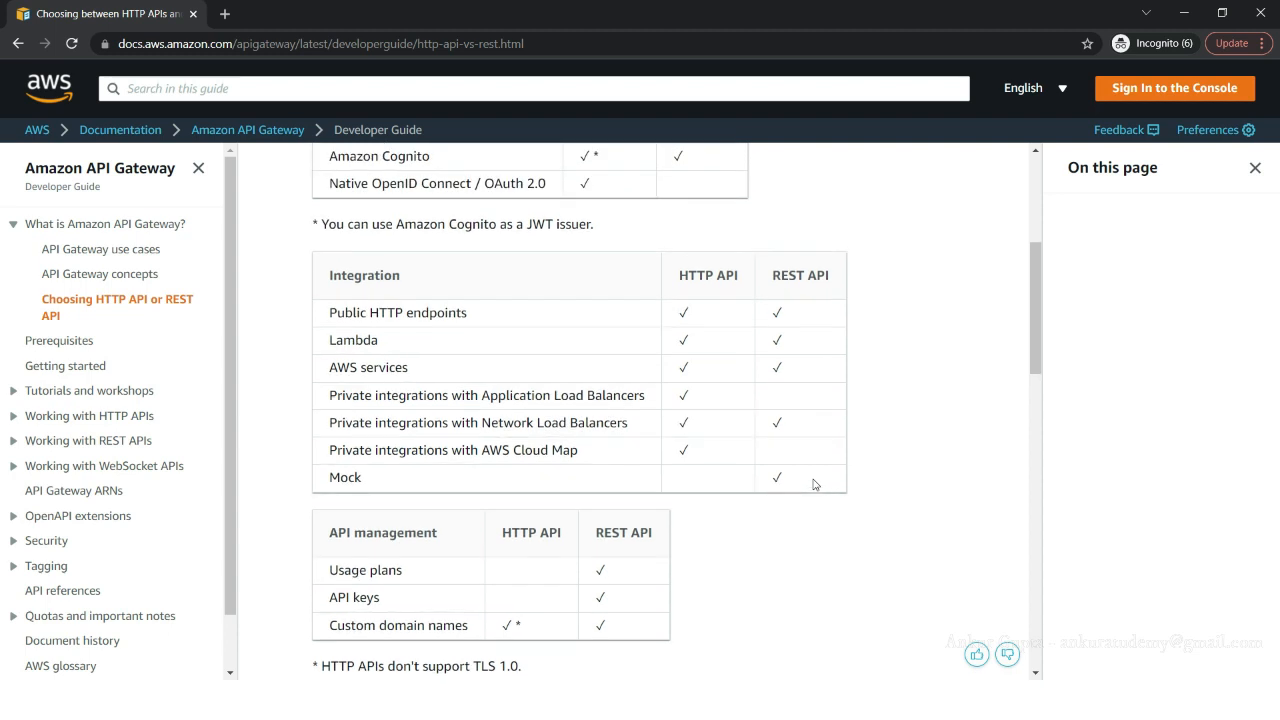
pyautogui.scroll(3)
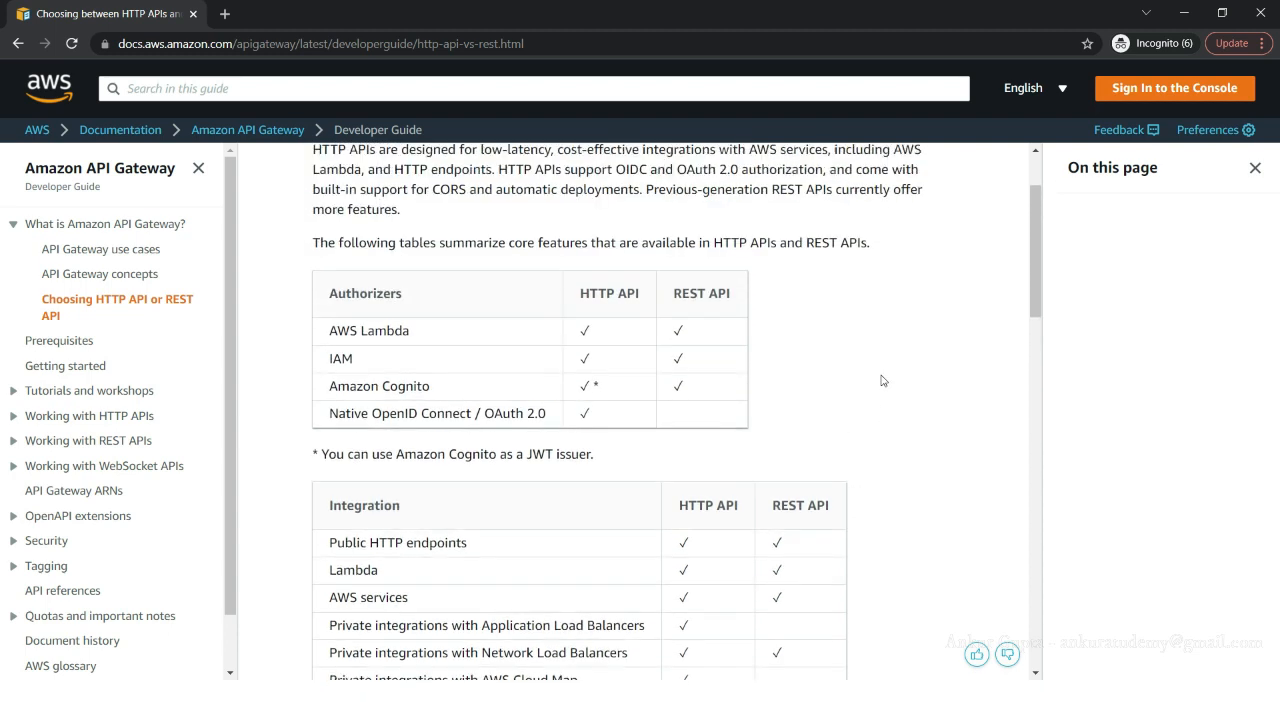
pyautogui.scroll(3)
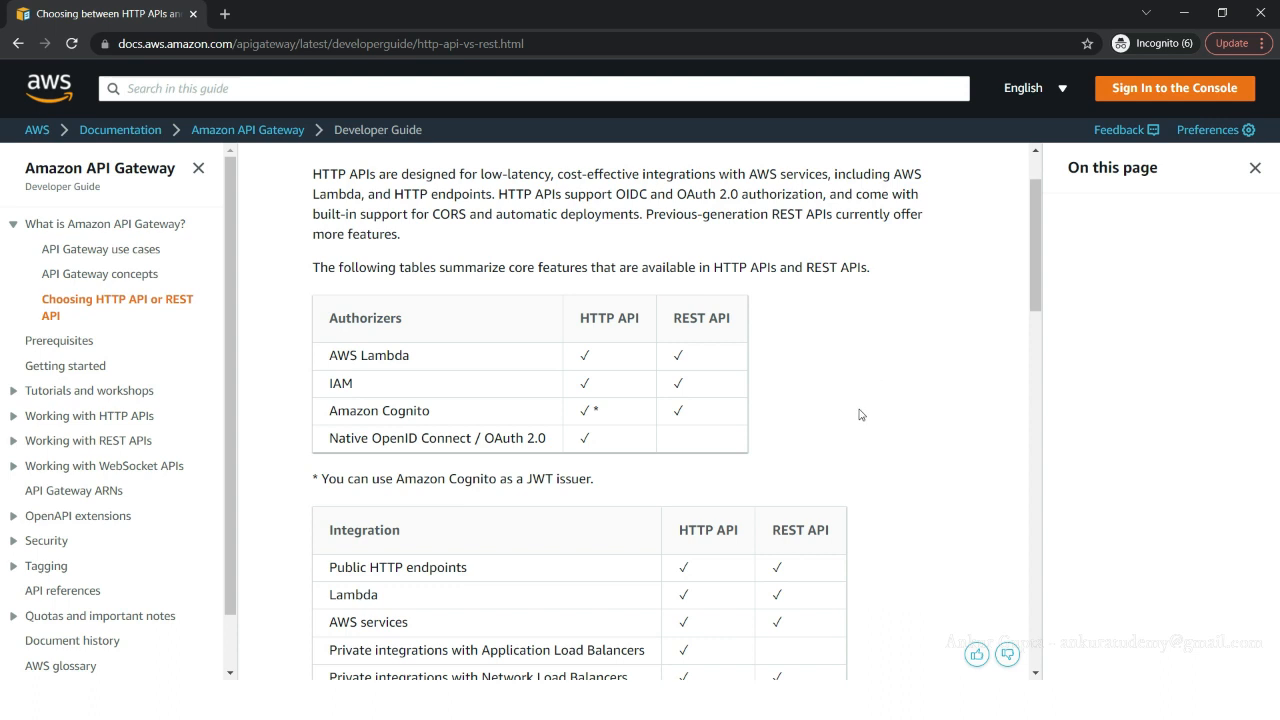
pyautogui.moveTo(745, 371)
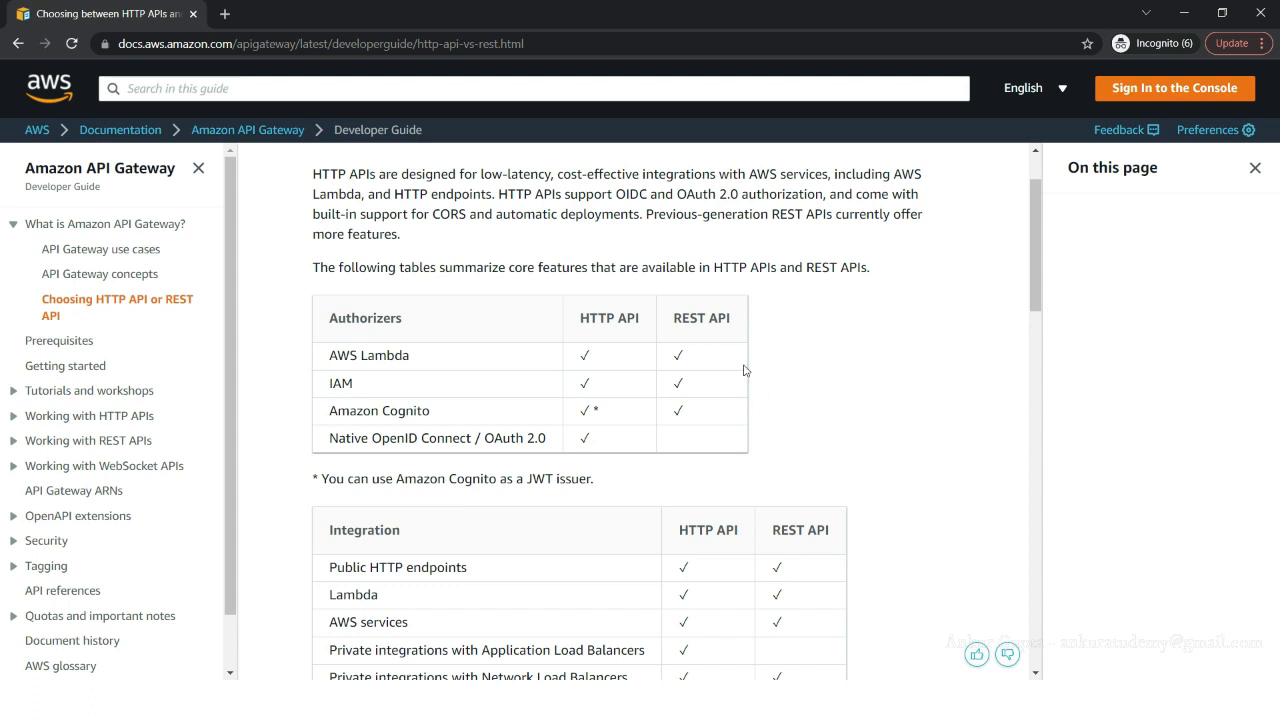
pyautogui.moveTo(845, 415)
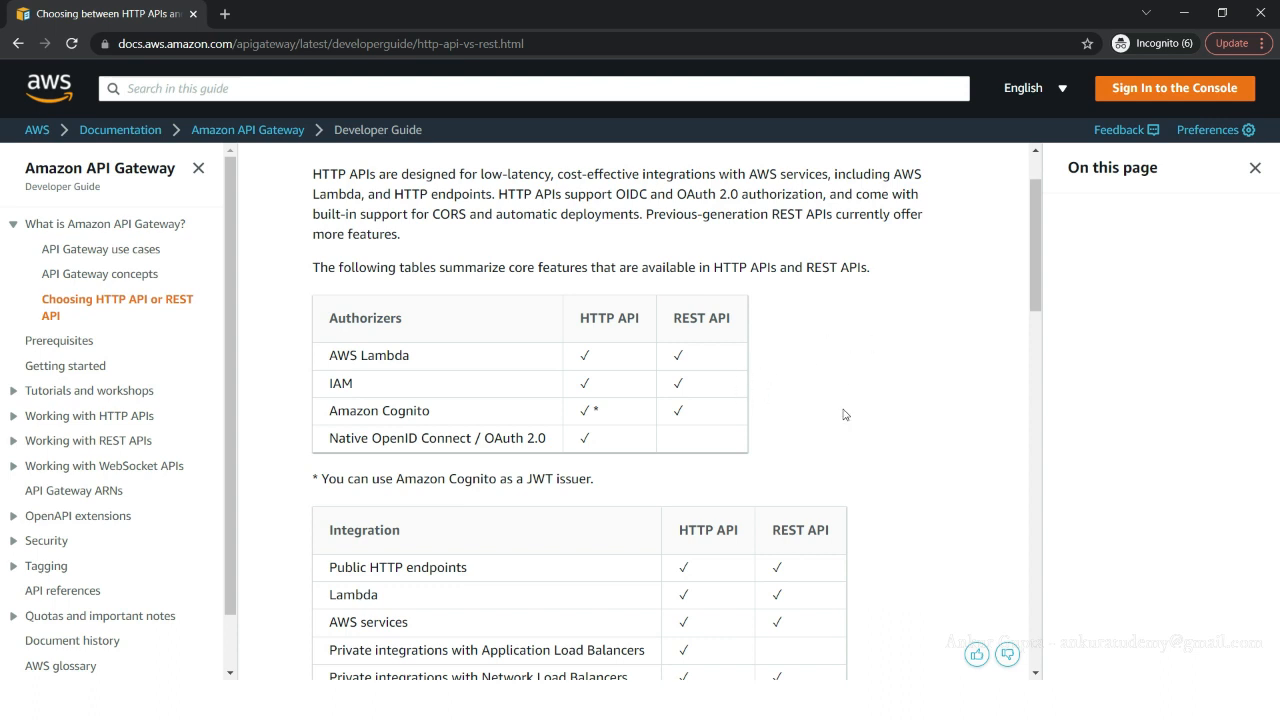
pyautogui.moveTo(862, 418)
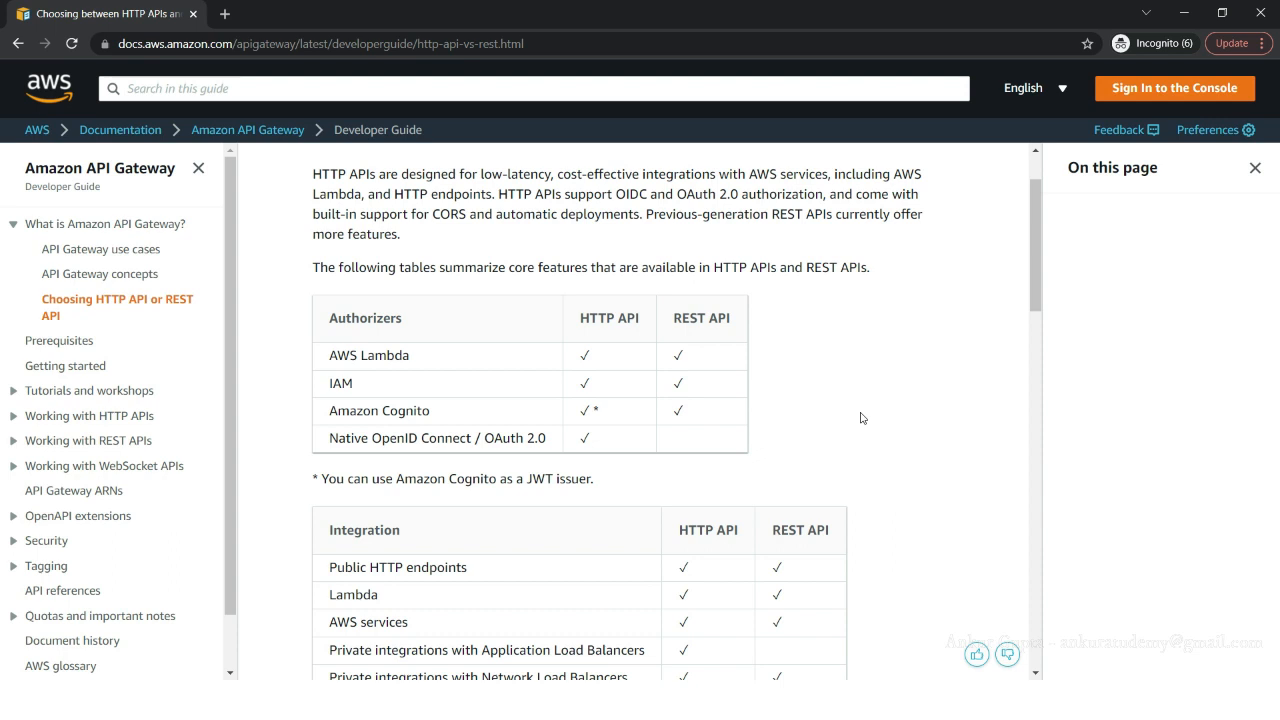
pyautogui.moveTo(728, 343)
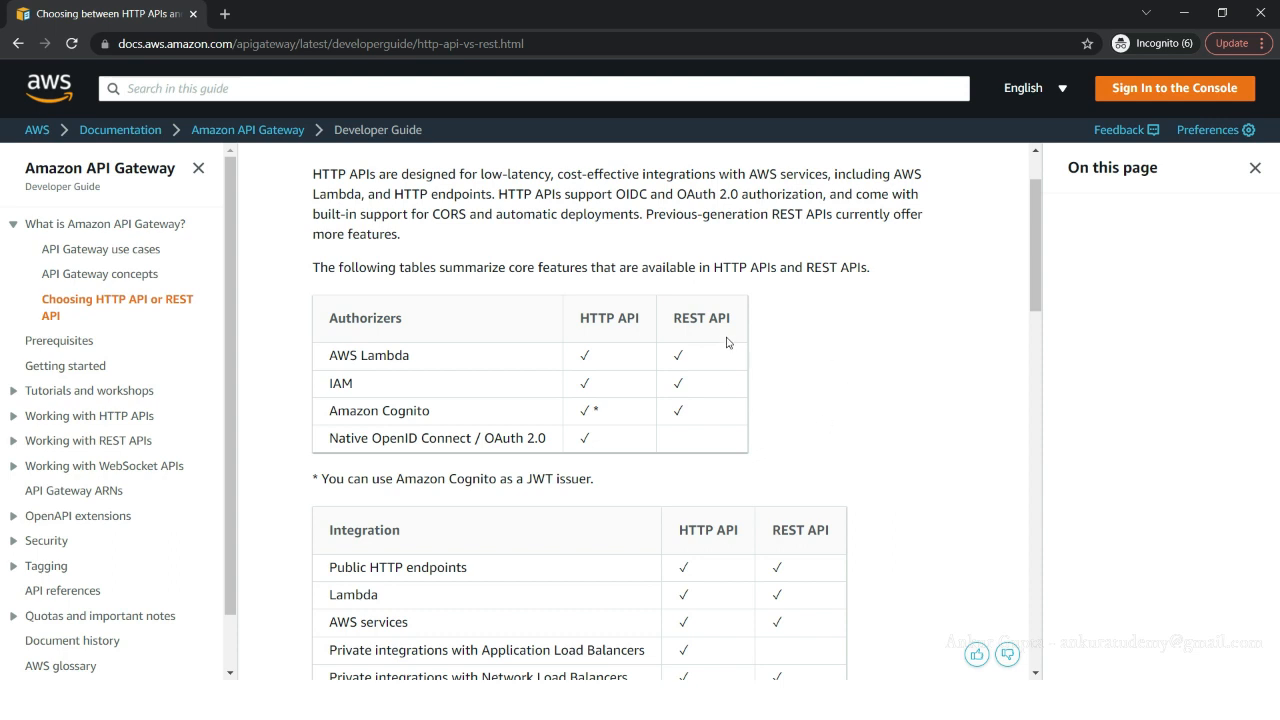
pyautogui.moveTo(883, 404)
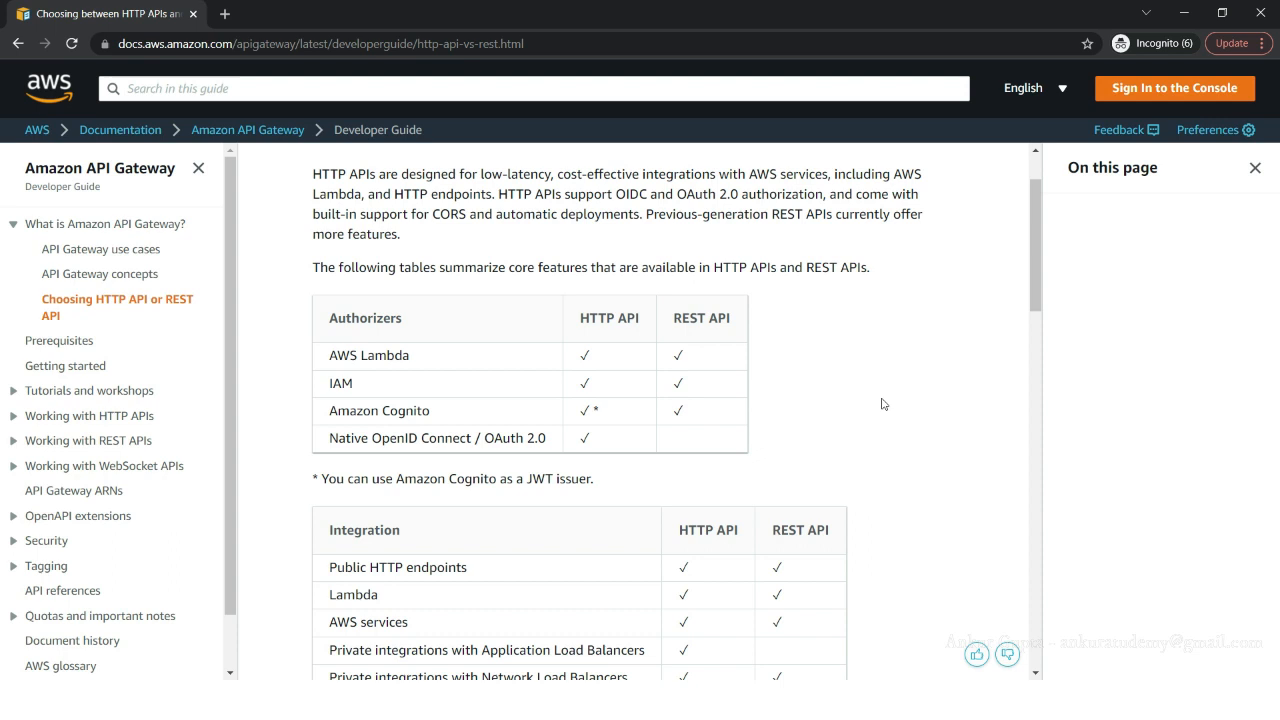
pyautogui.moveTo(870, 397)
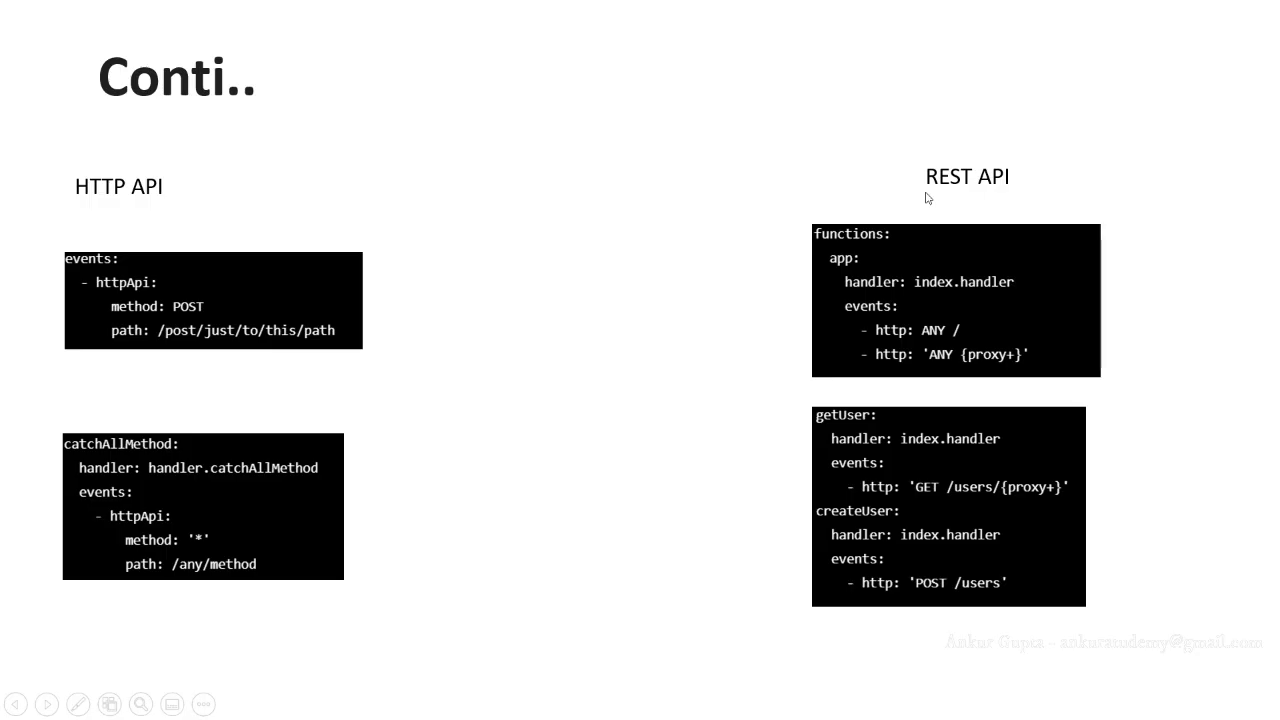
pyautogui.moveTo(956, 193)
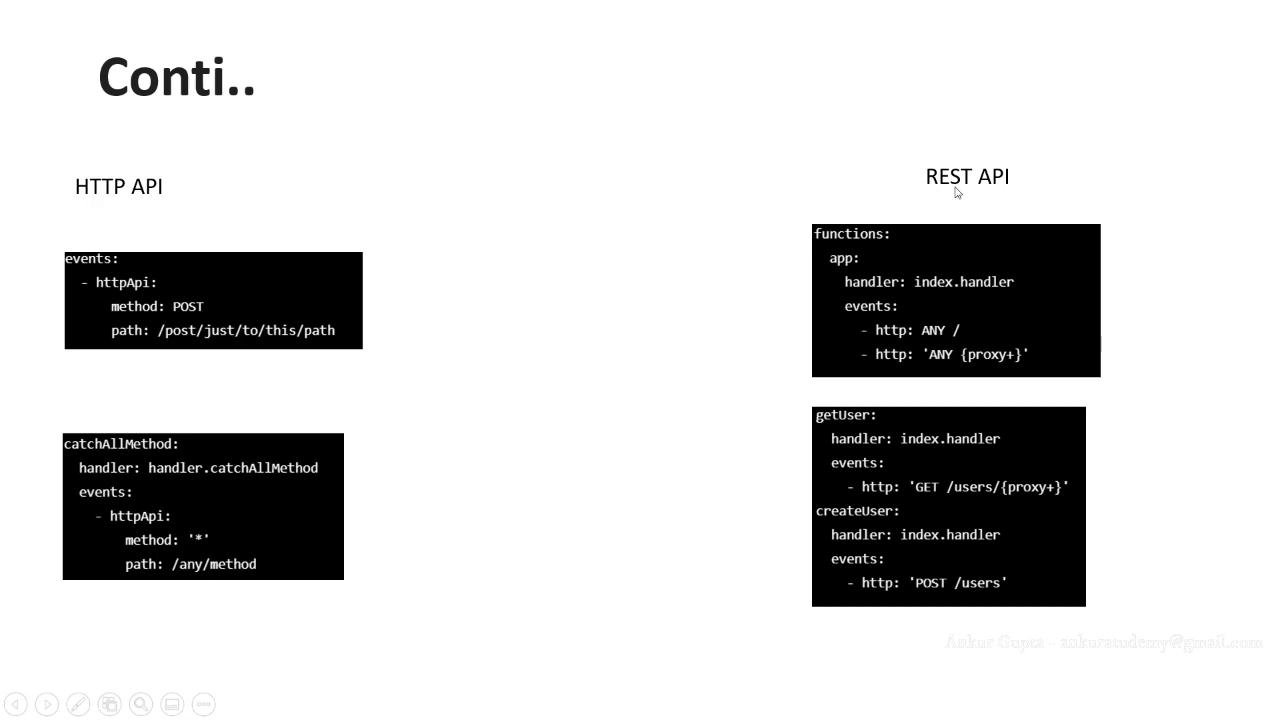
pyautogui.moveTo(858, 552)
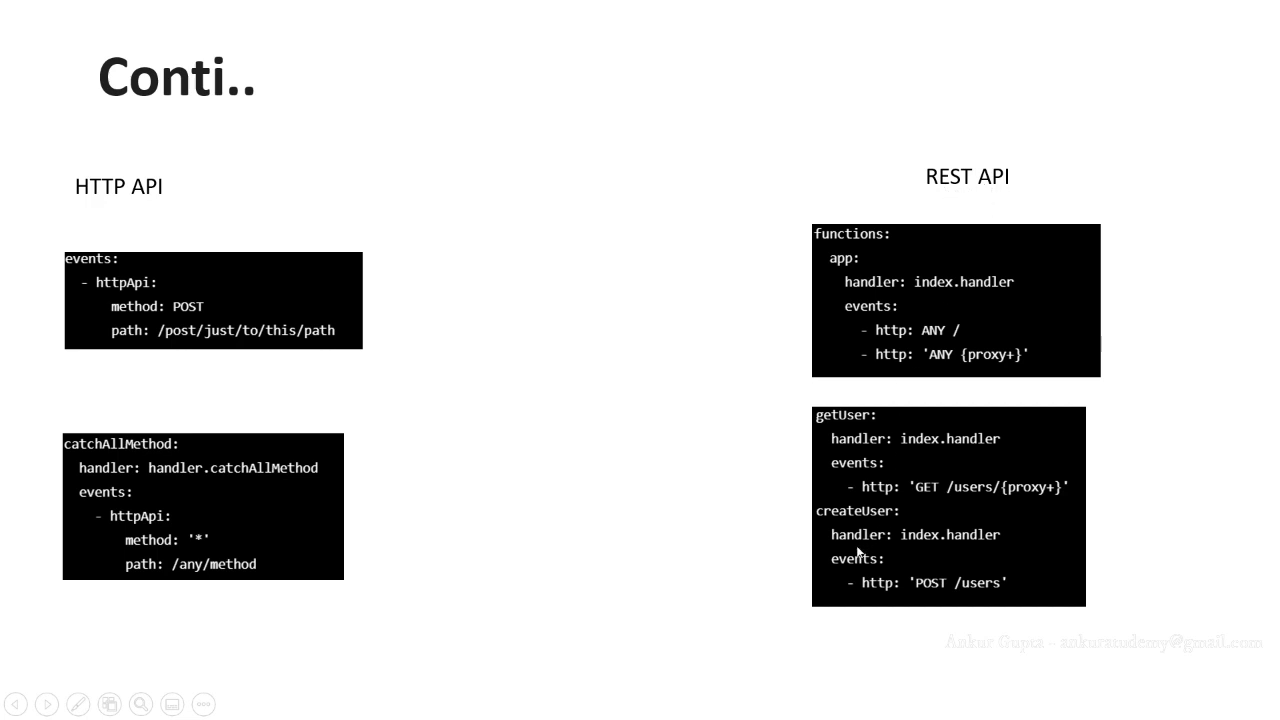
pyautogui.moveTo(886, 596)
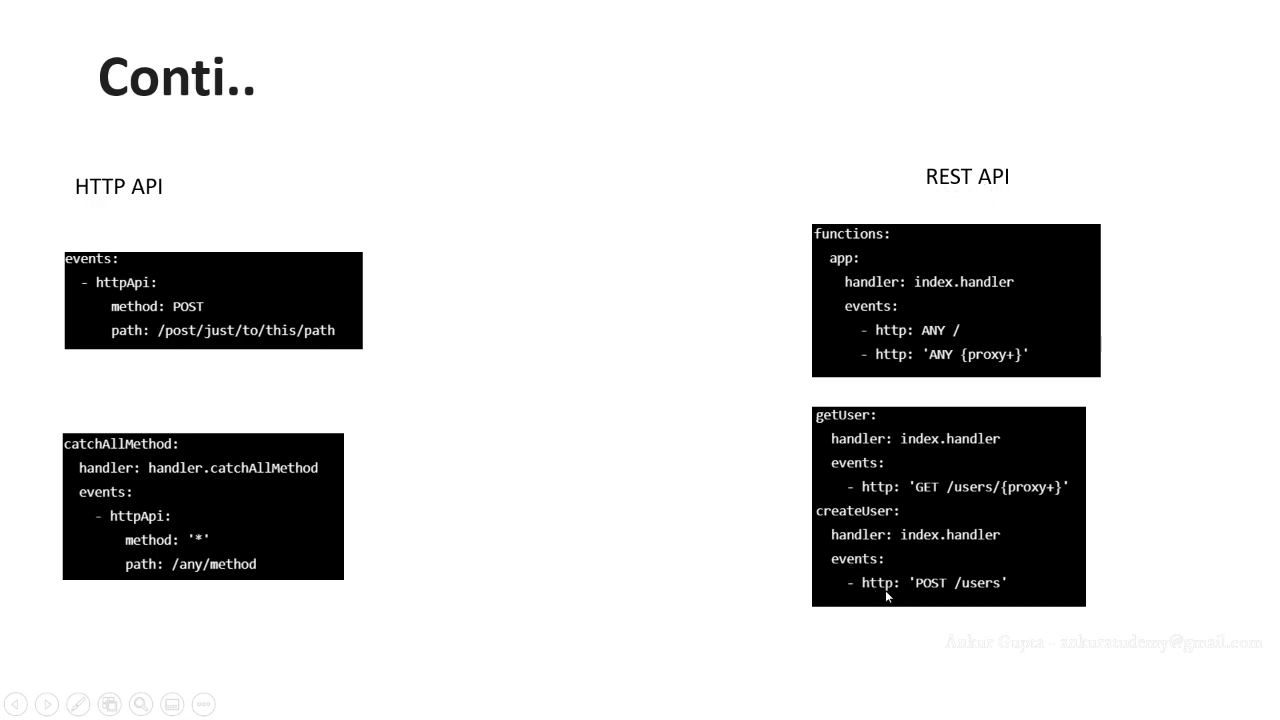
pyautogui.moveTo(951, 172)
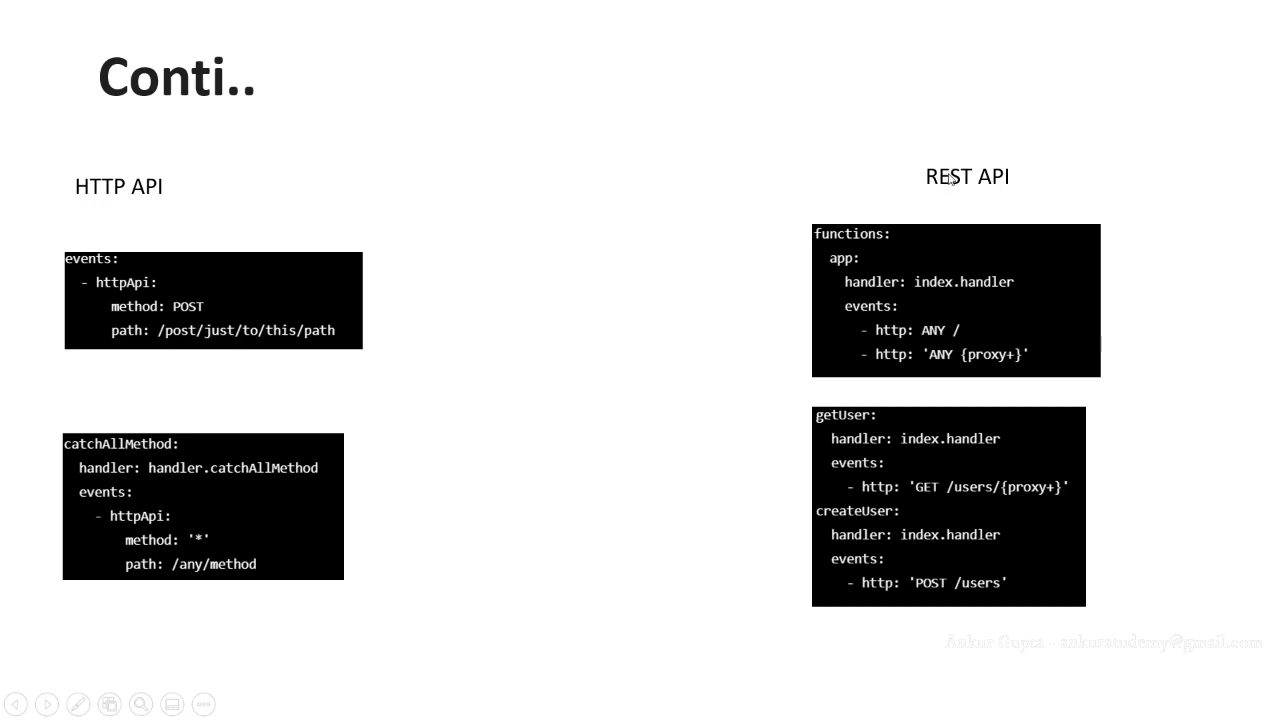
pyautogui.moveTo(880, 594)
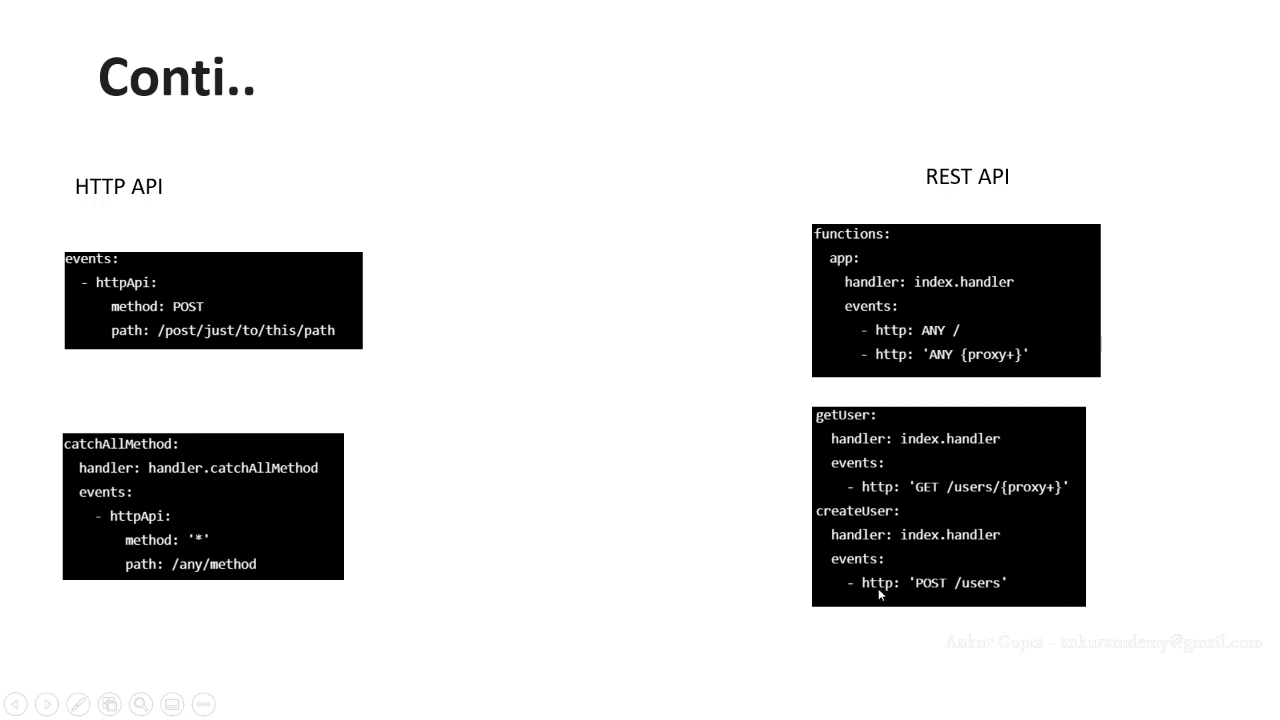
pyautogui.moveTo(938, 248)
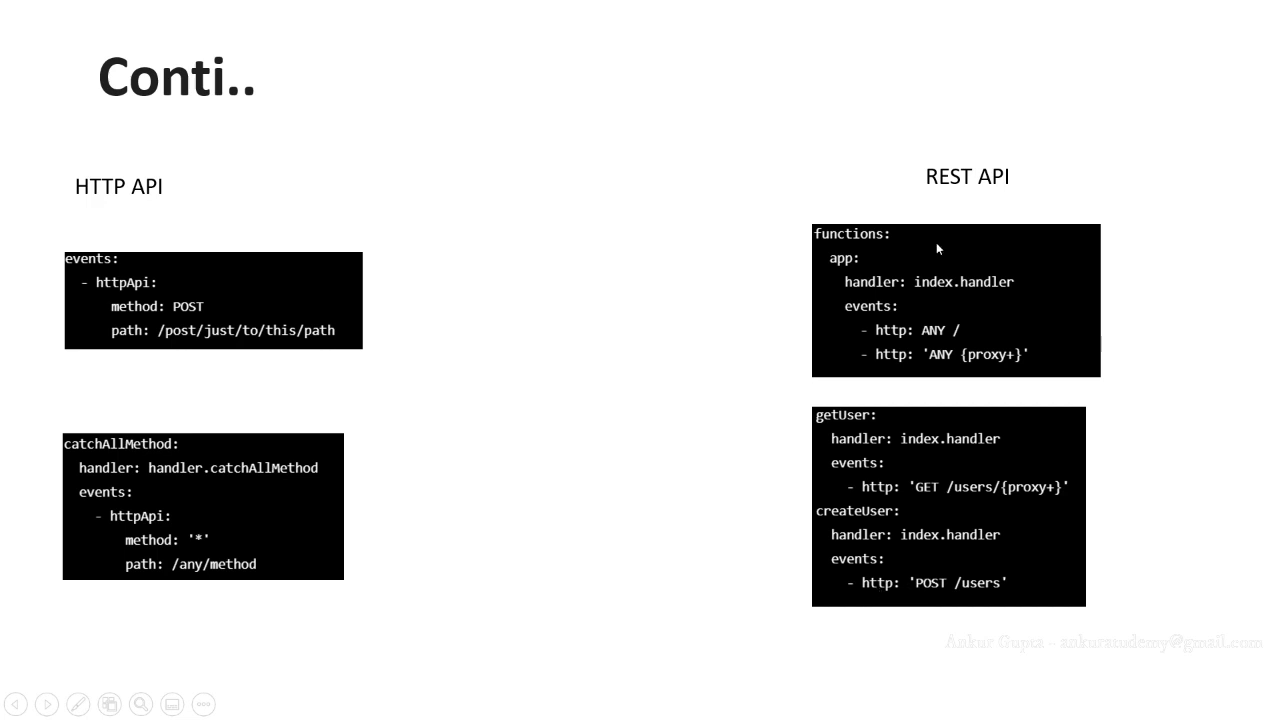
pyautogui.moveTo(992, 193)
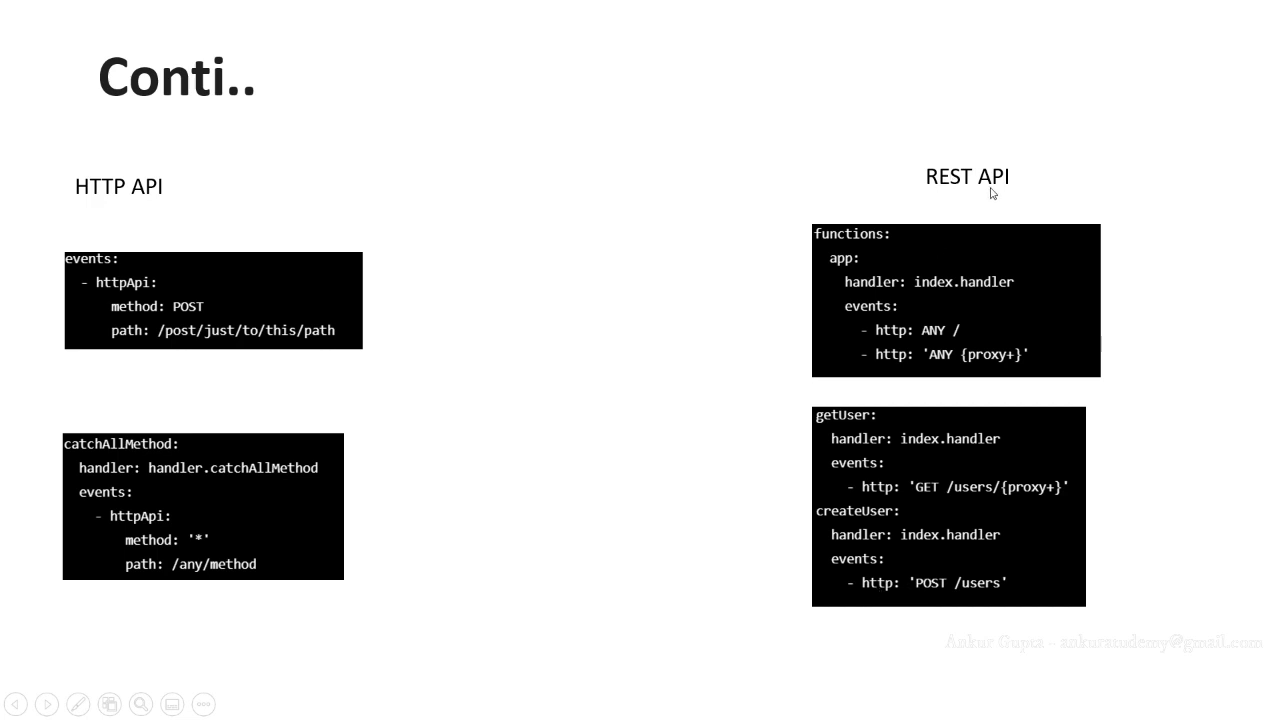
pyautogui.moveTo(122, 208)
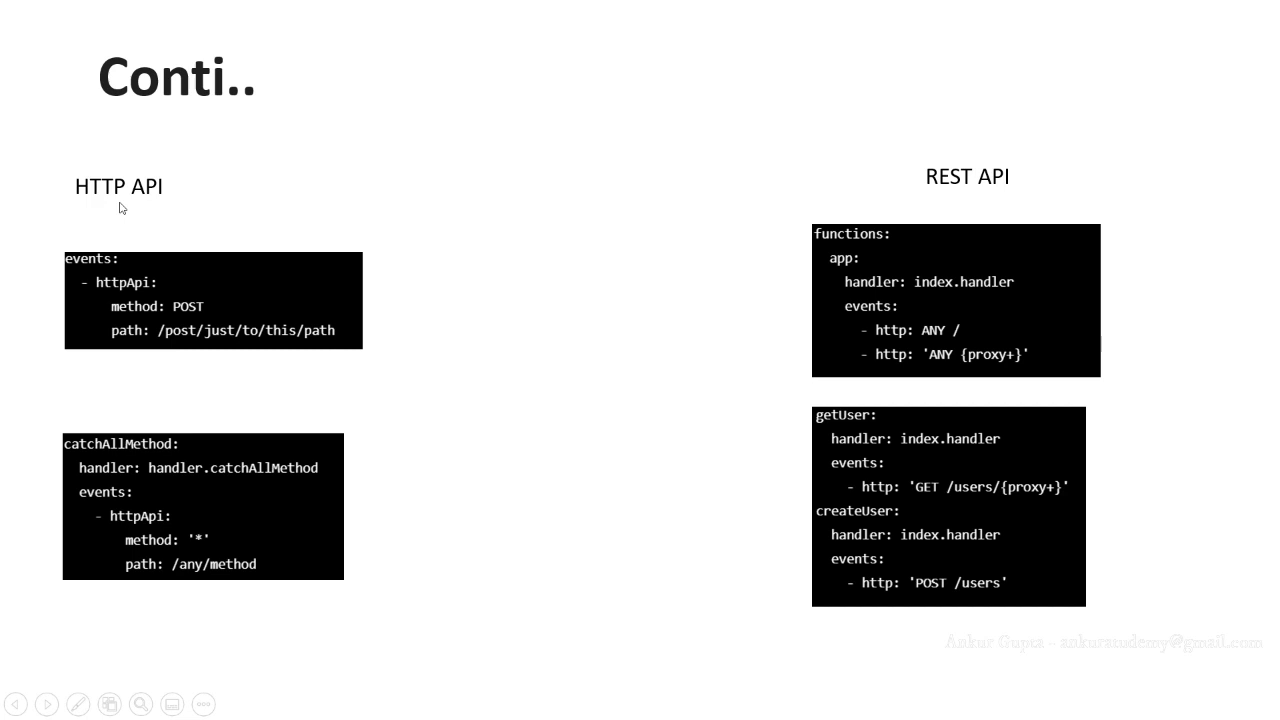
pyautogui.moveTo(148, 202)
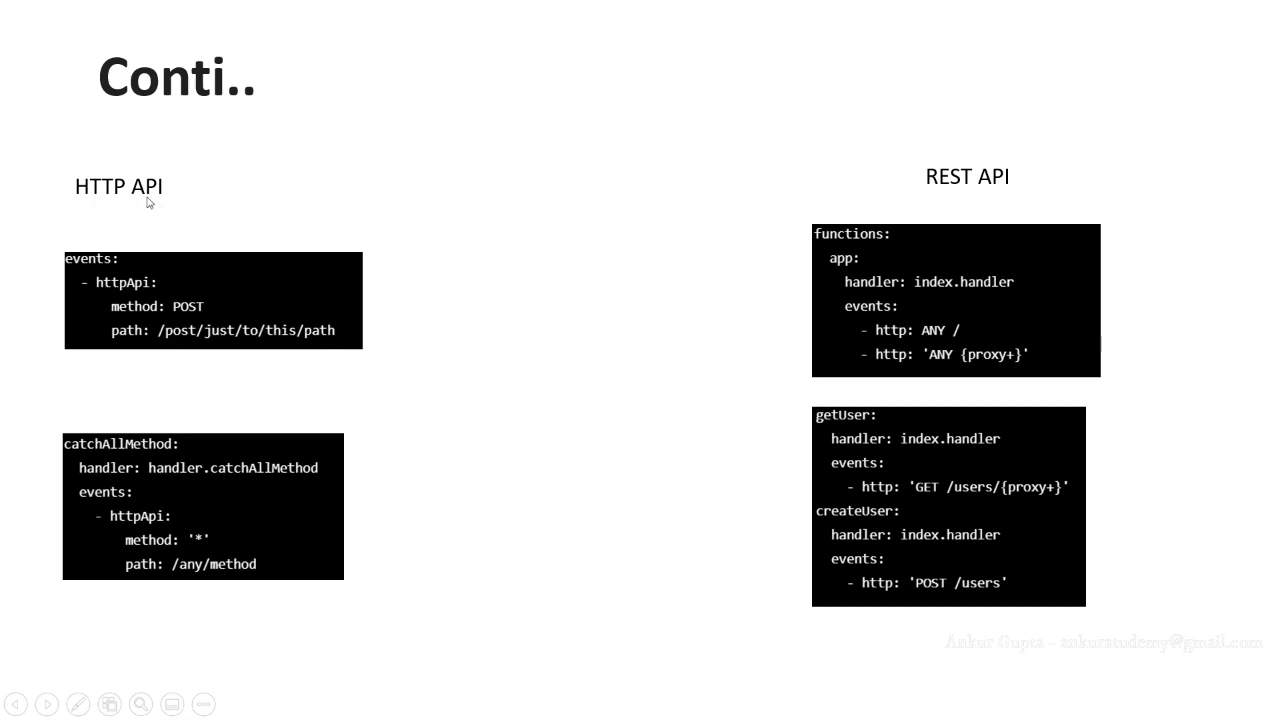
pyautogui.moveTo(112, 510)
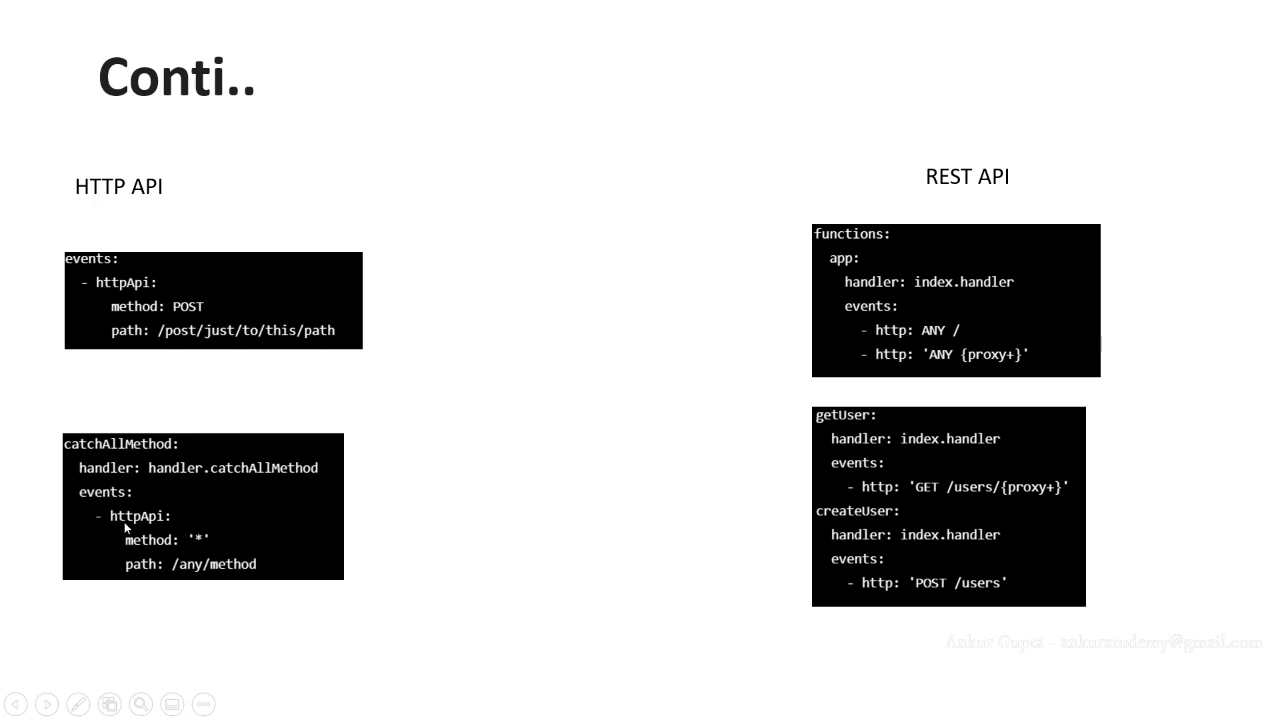
pyautogui.moveTo(172, 528)
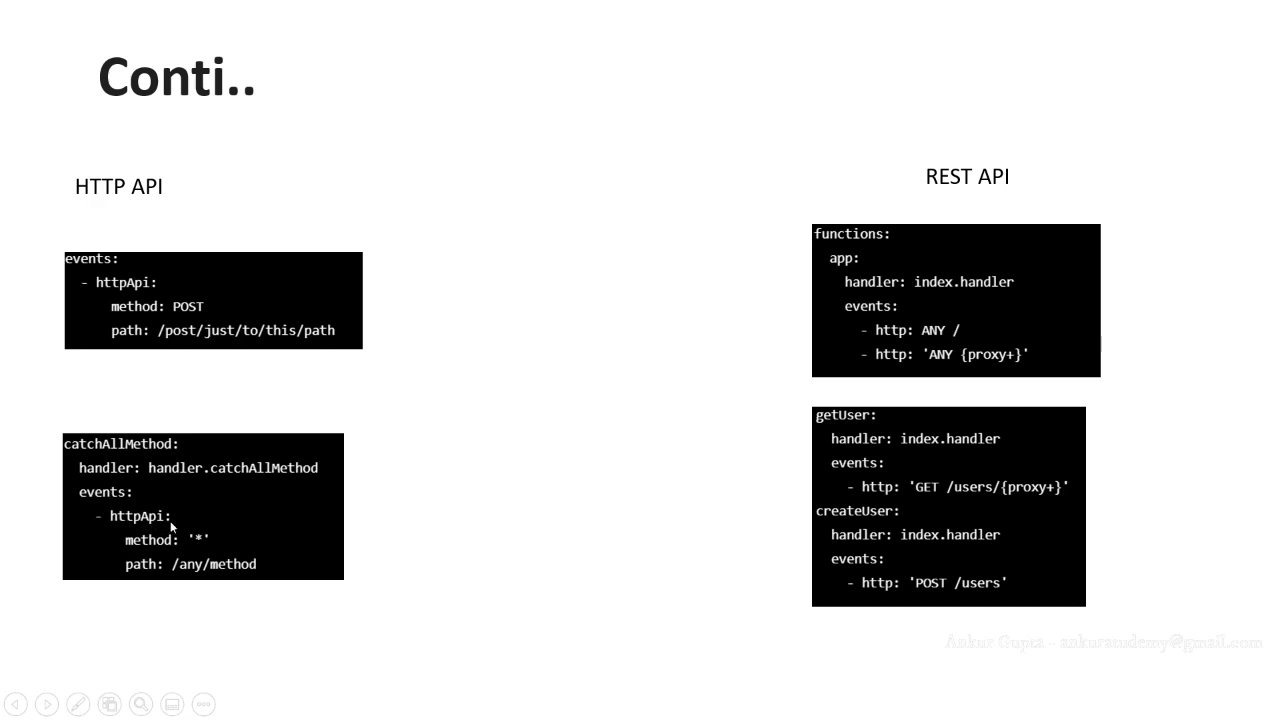